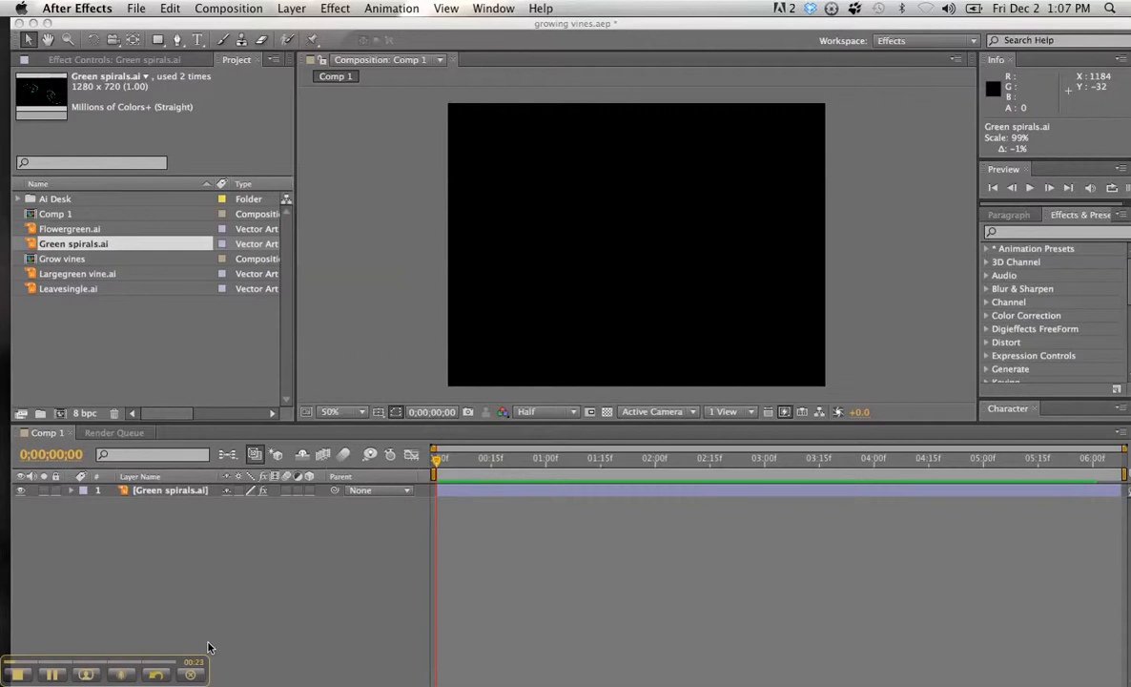
{"action": "mouse_move", "coordinate": [408, 584]}
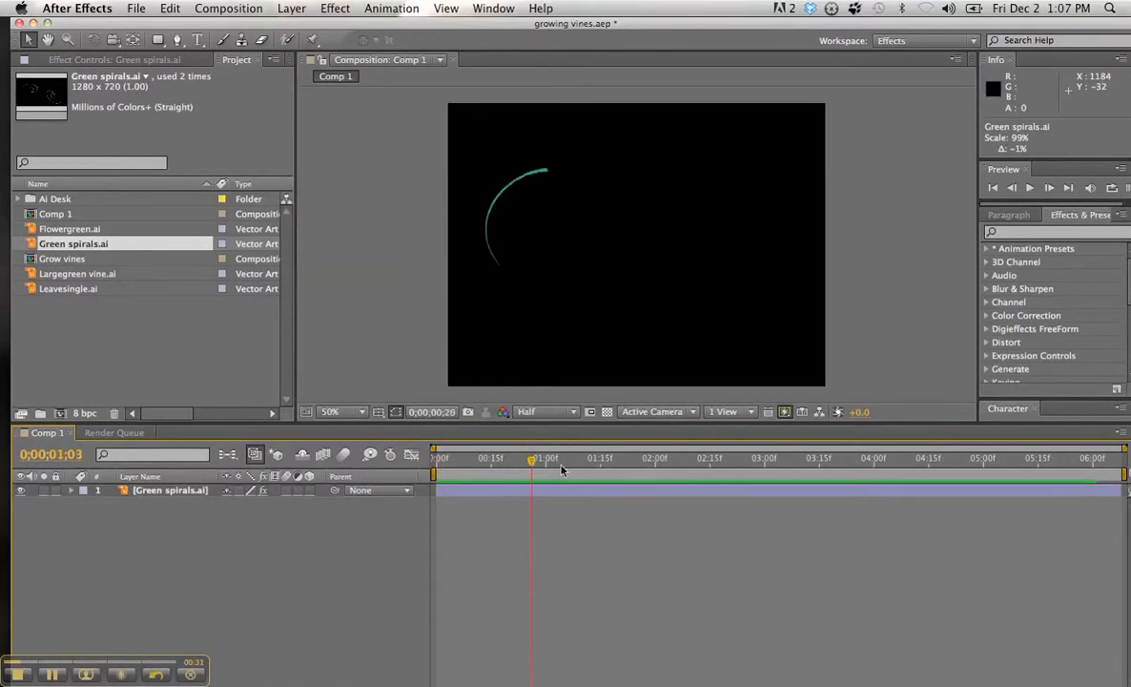
- Create a new composition named 'Grow vine' with the DVCPRO HD 720 29.97 preset
{"action": "left_click_drag", "start_coordinate": [532, 458], "coordinate": [830, 458]}
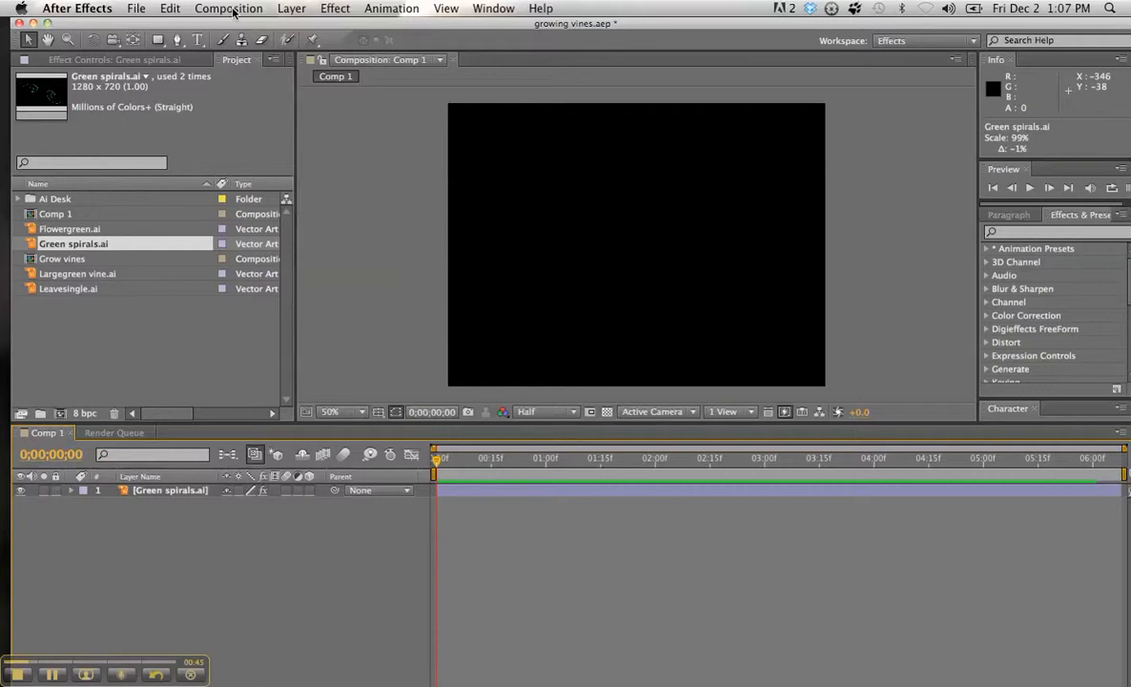
{"action": "left_click", "coordinate": [229, 8]}
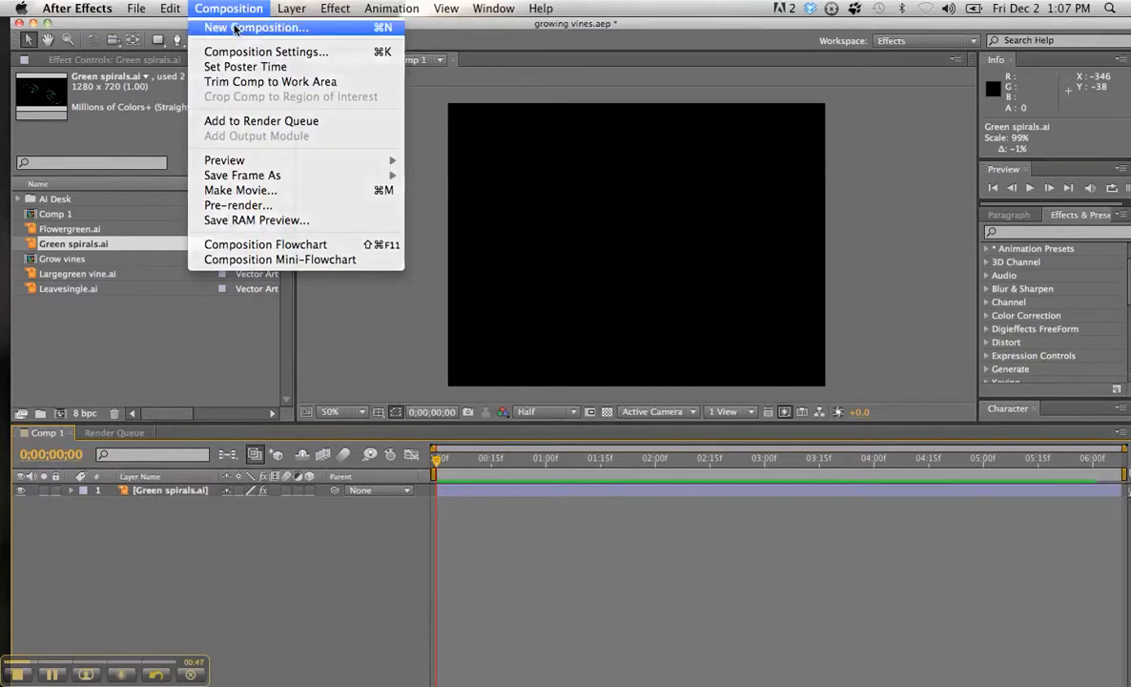
{"action": "left_click", "coordinate": [256, 27]}
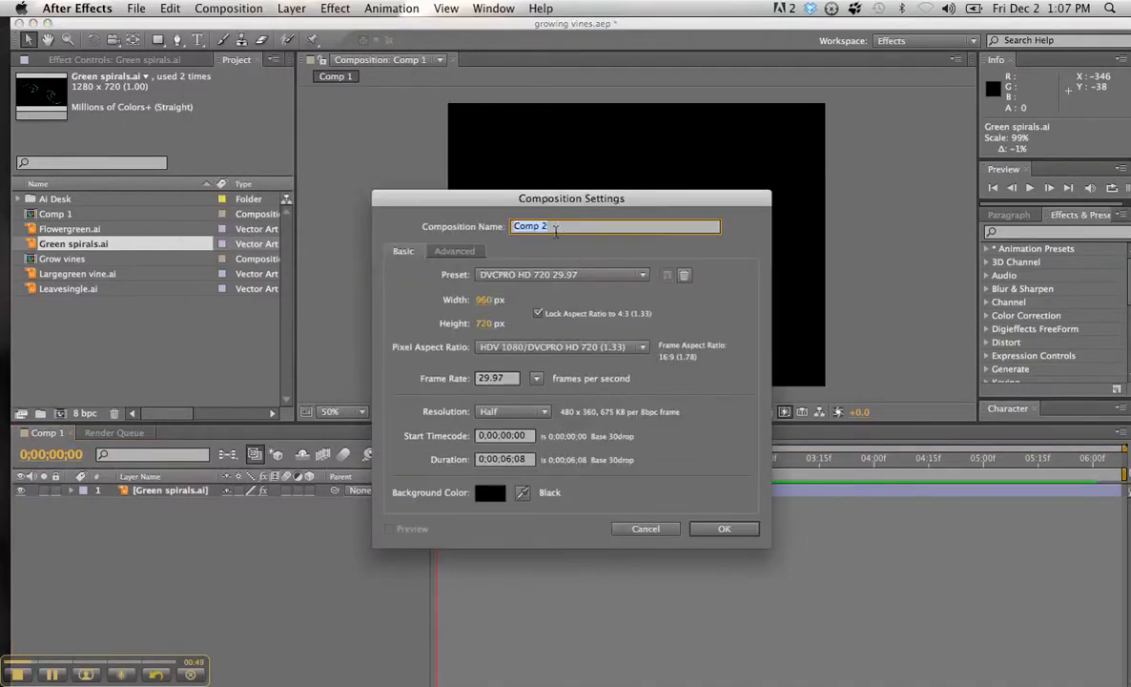
{"action": "type", "text": "G"}
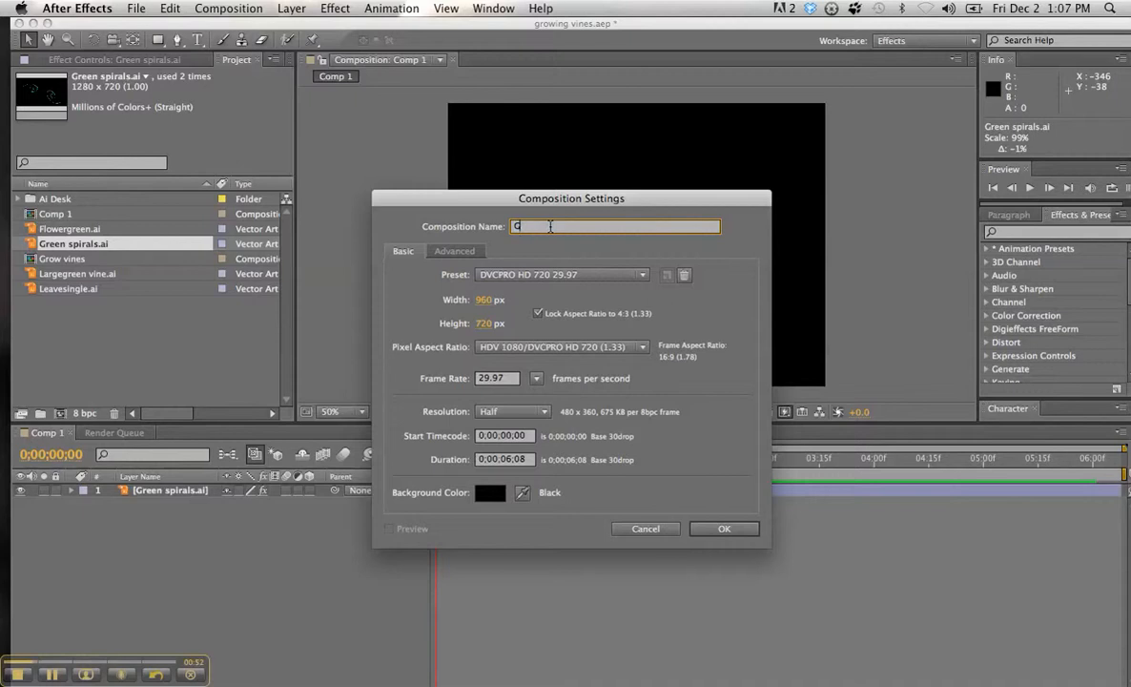
{"action": "type", "text": "Grow vin"}
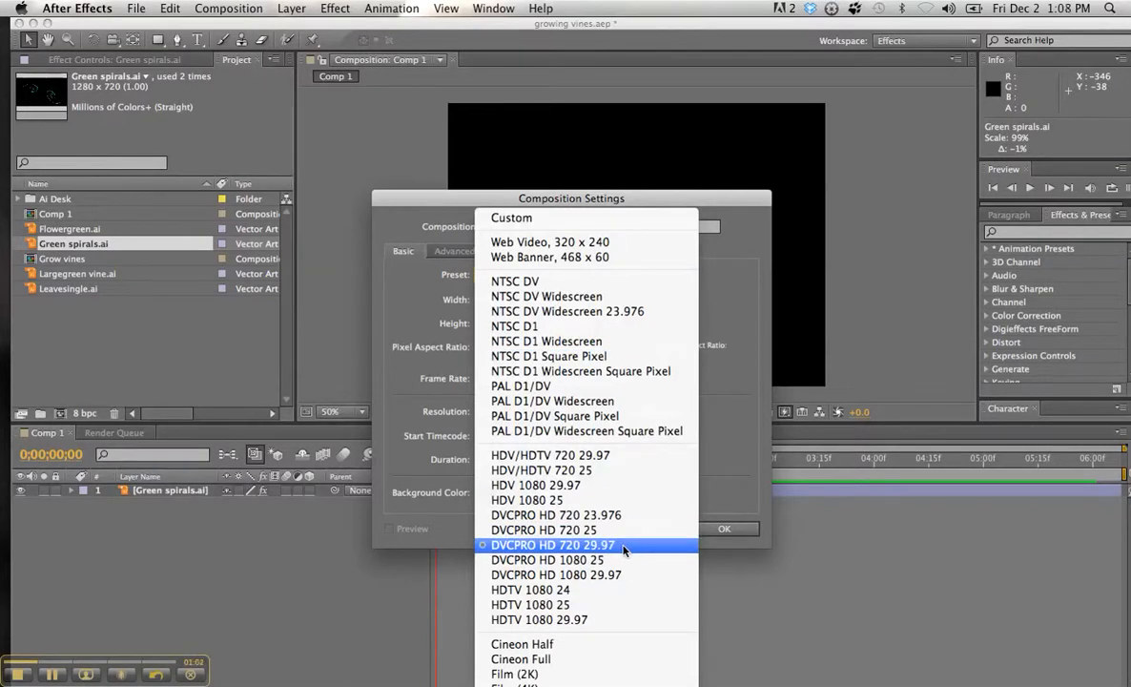
{"action": "left_click", "coordinate": [553, 545]}
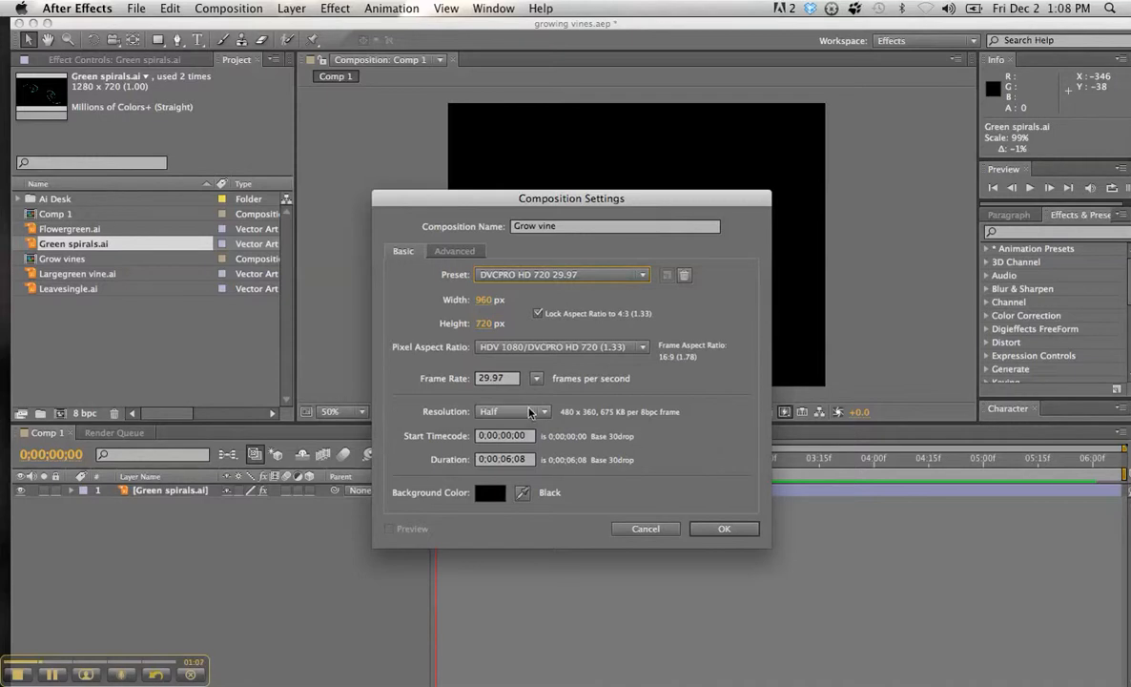
{"action": "mouse_move", "coordinate": [568, 435]}
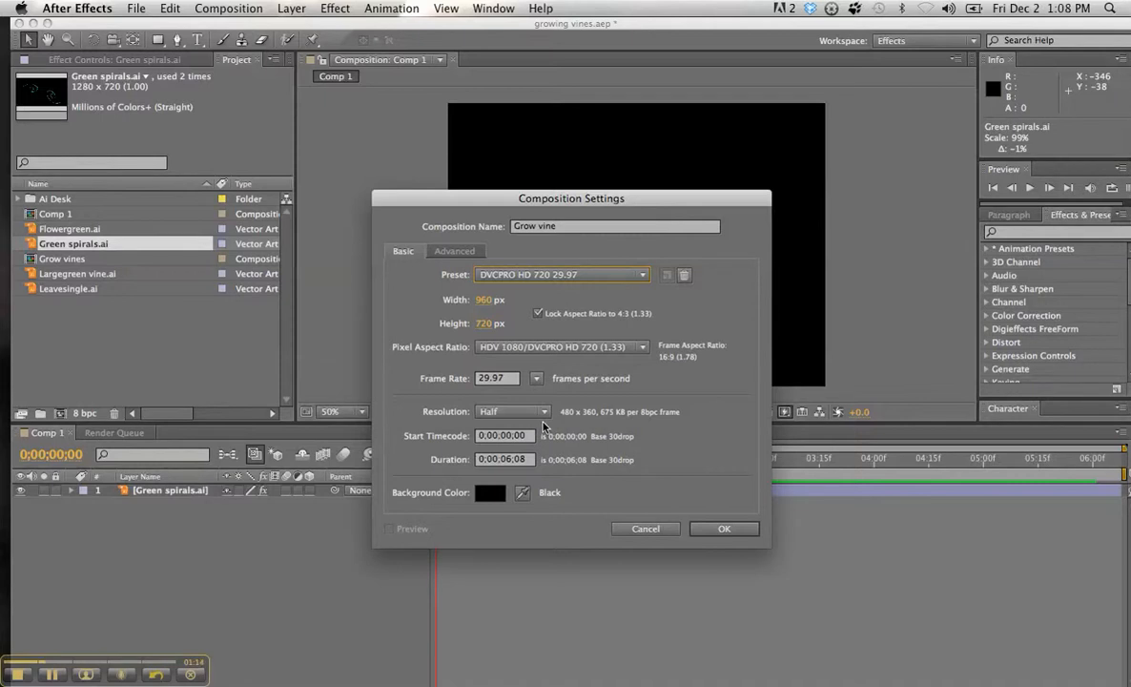
{"action": "mouse_move", "coordinate": [700, 511]}
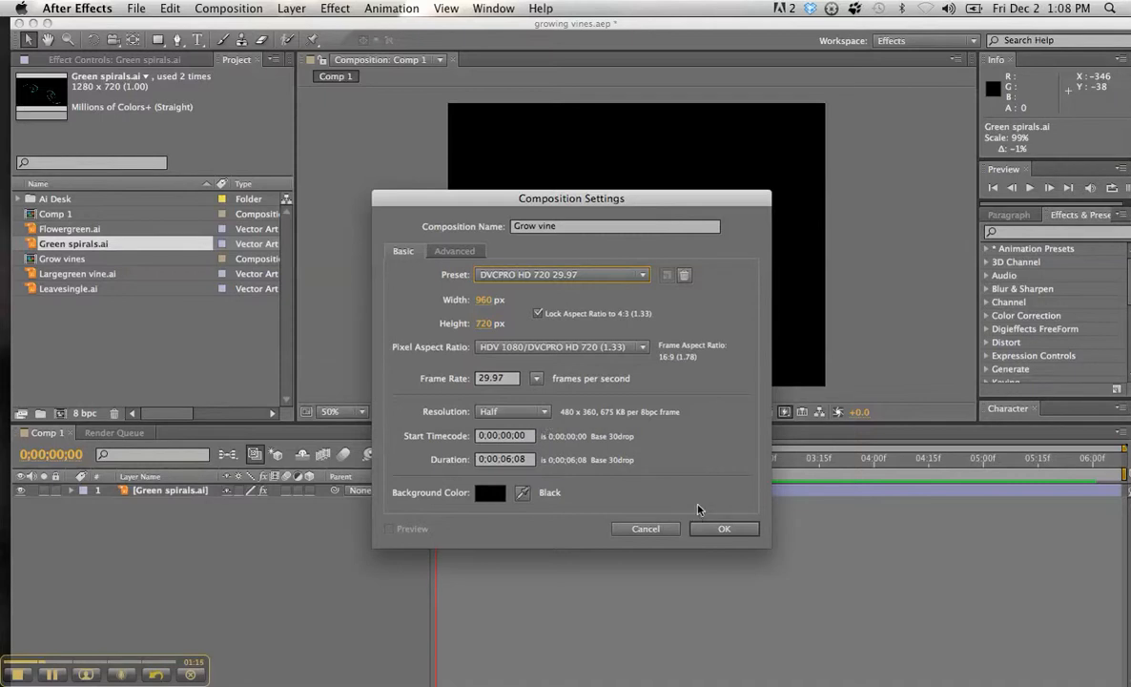
{"action": "left_click", "coordinate": [725, 529]}
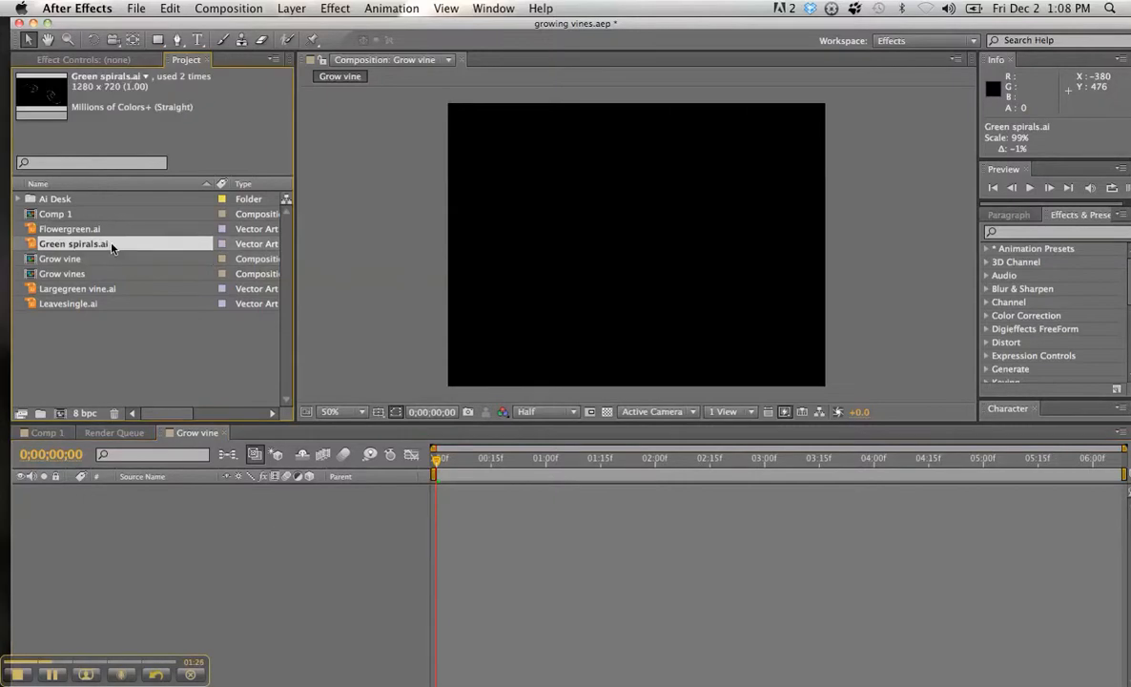
- Drag Green spirals.ai from the Project panel into the Grow vine comp, centred
{"action": "left_click_drag", "start_coordinate": [73, 244], "coordinate": [637, 246]}
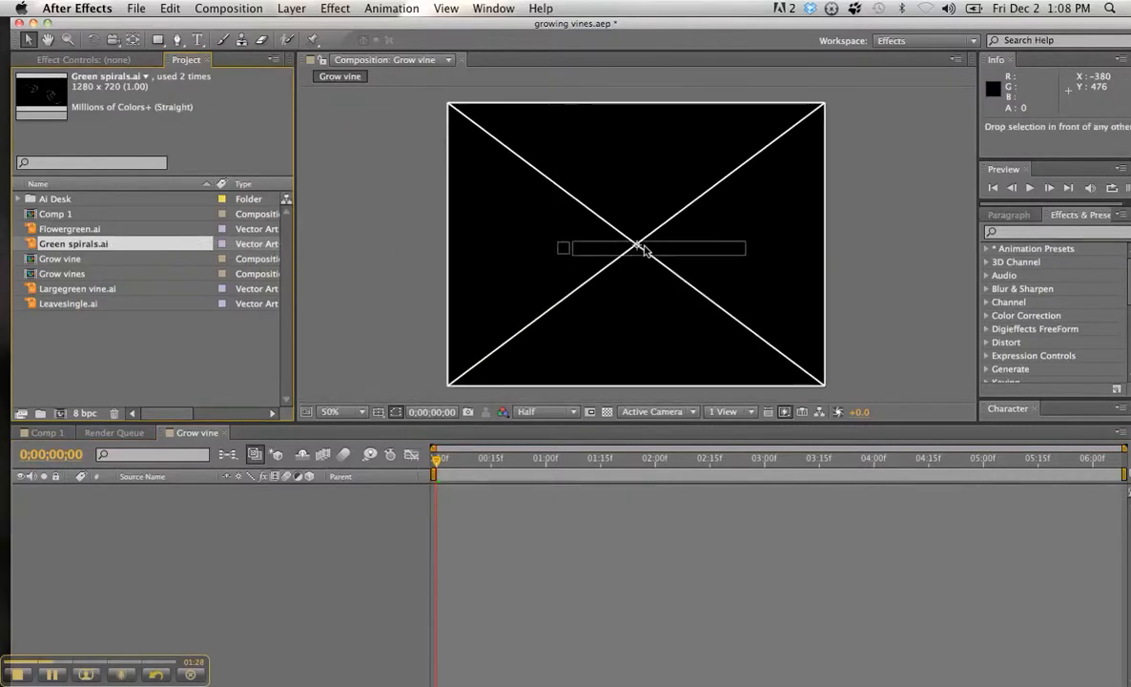
{"action": "left_click_drag", "start_coordinate": [72, 244], "coordinate": [637, 246]}
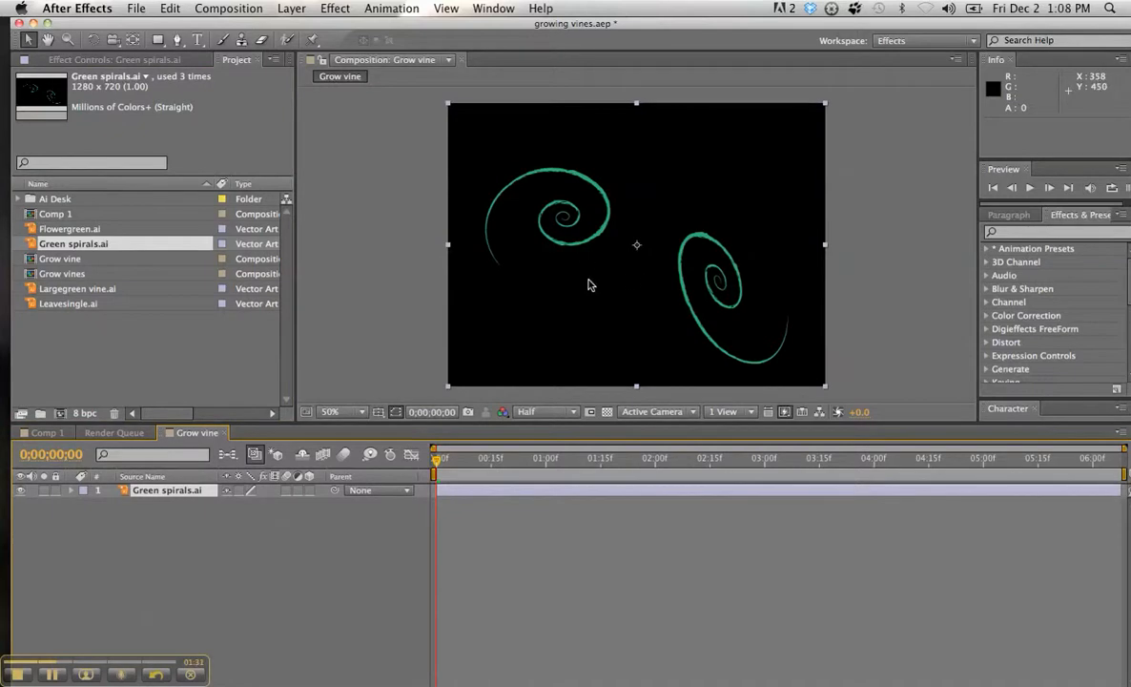
{"action": "mouse_move", "coordinate": [189, 550]}
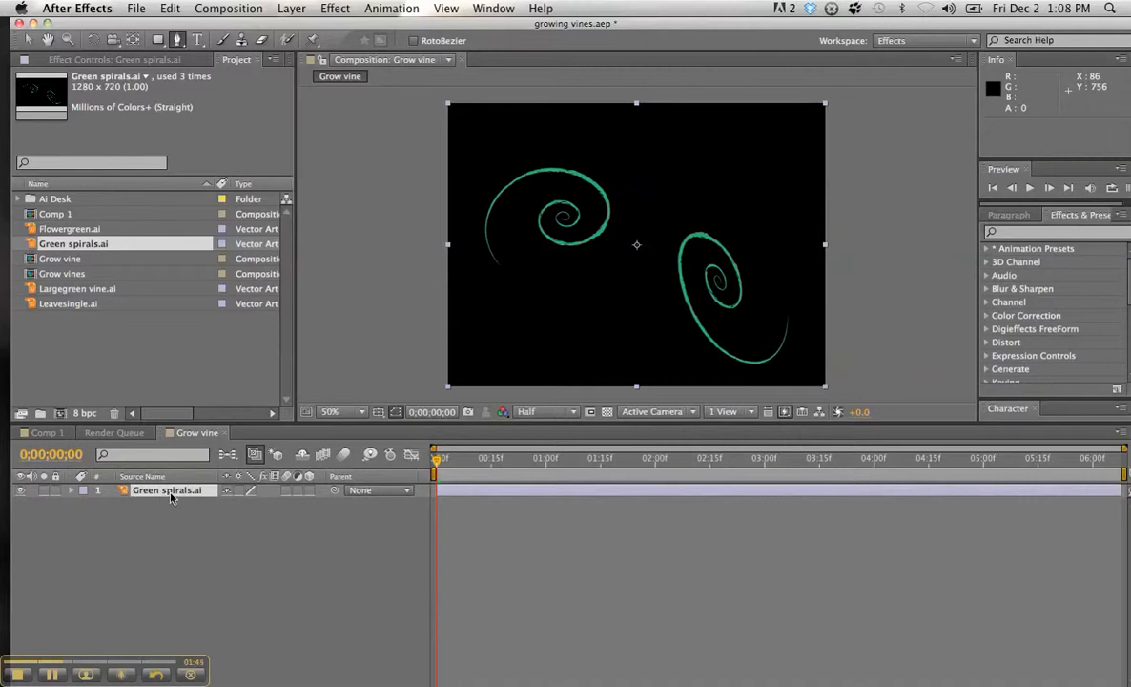
{"action": "mouse_move", "coordinate": [507, 314]}
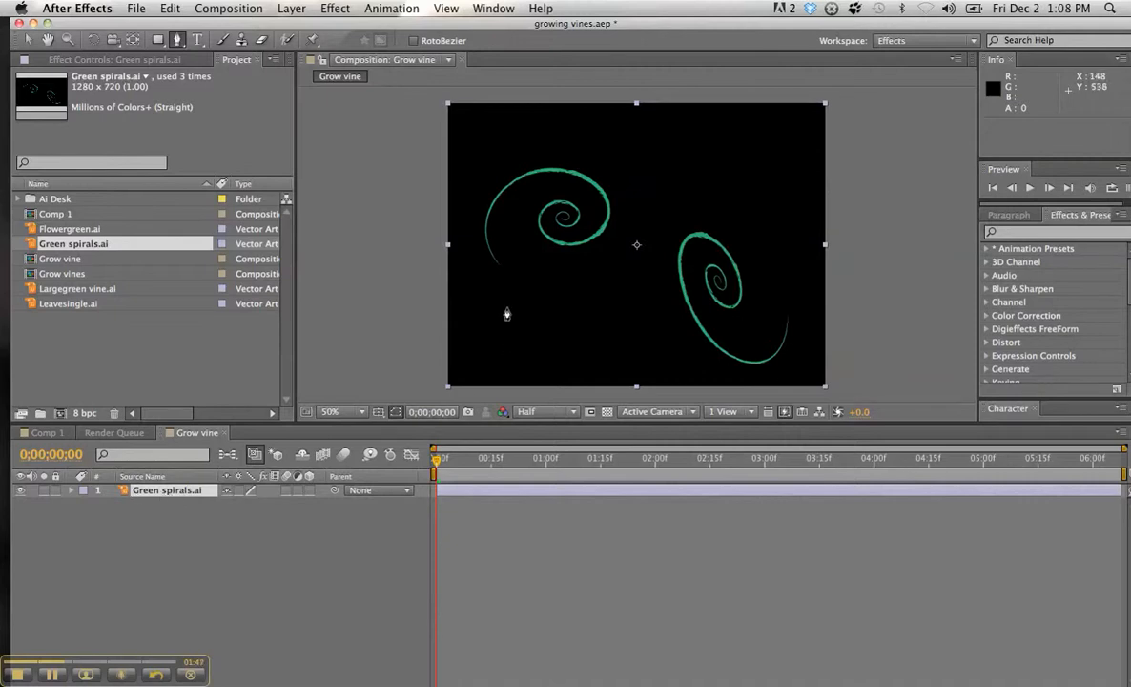
{"action": "mouse_move", "coordinate": [496, 271]}
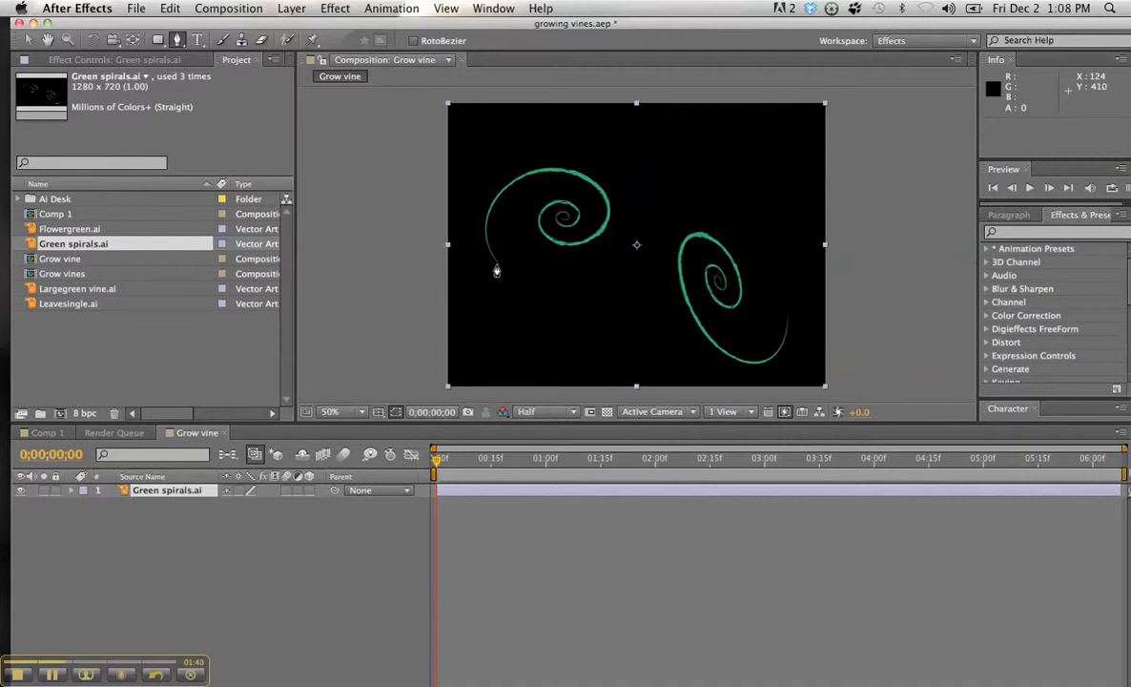
- Start Mask 1 at the upper-left spiral's tail and lay points along its outer arc
{"action": "left_click", "coordinate": [496, 265]}
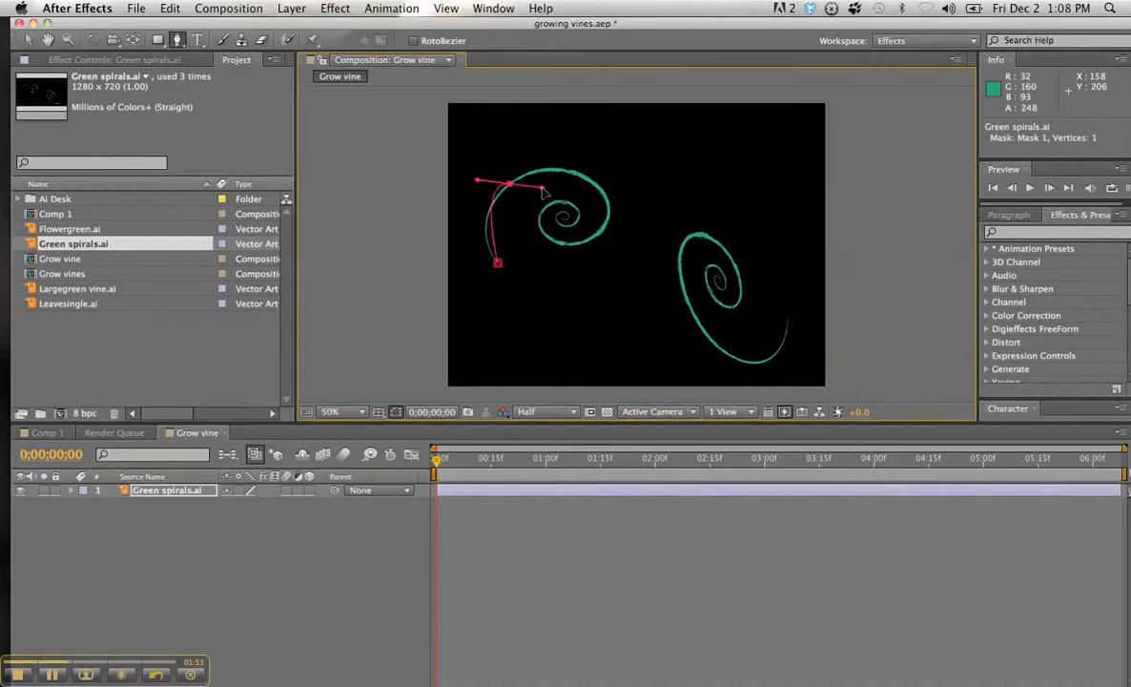
{"action": "left_click_drag", "start_coordinate": [544, 191], "coordinate": [557, 153]}
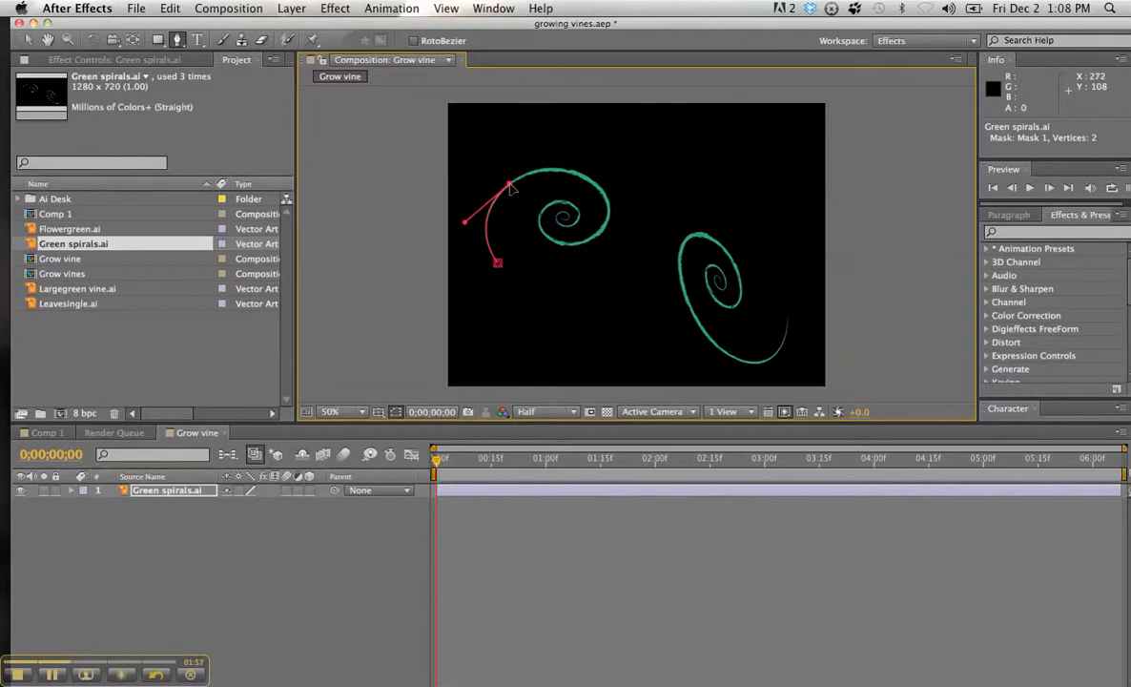
{"action": "mouse_move", "coordinate": [565, 181]}
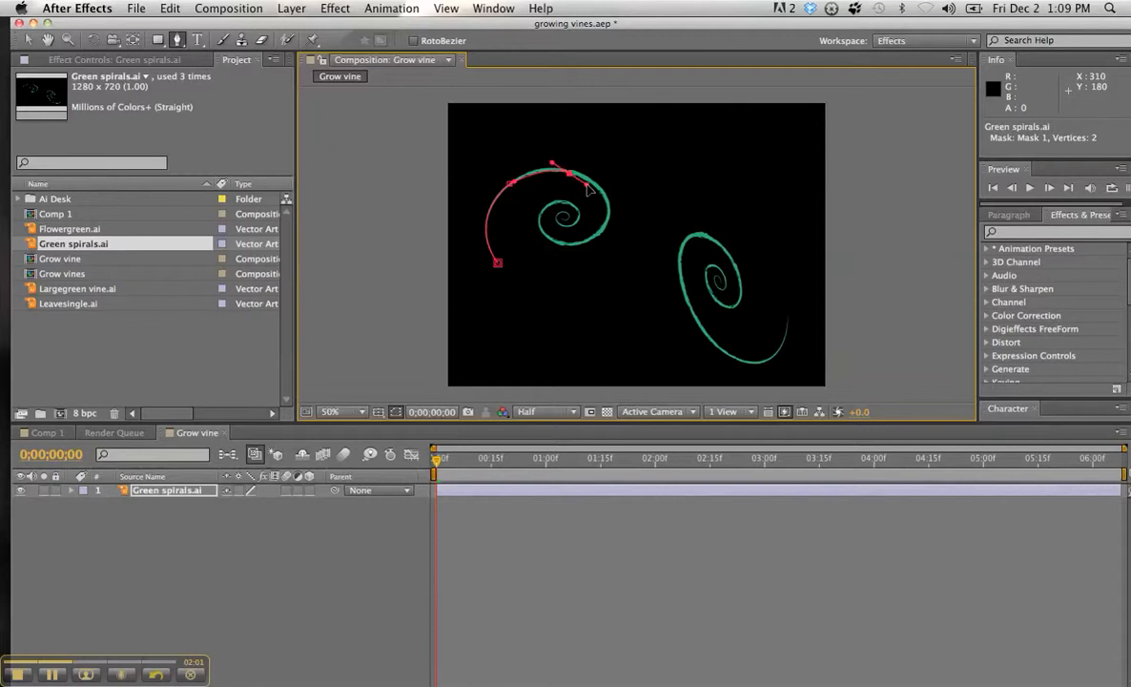
{"action": "left_click", "coordinate": [580, 183]}
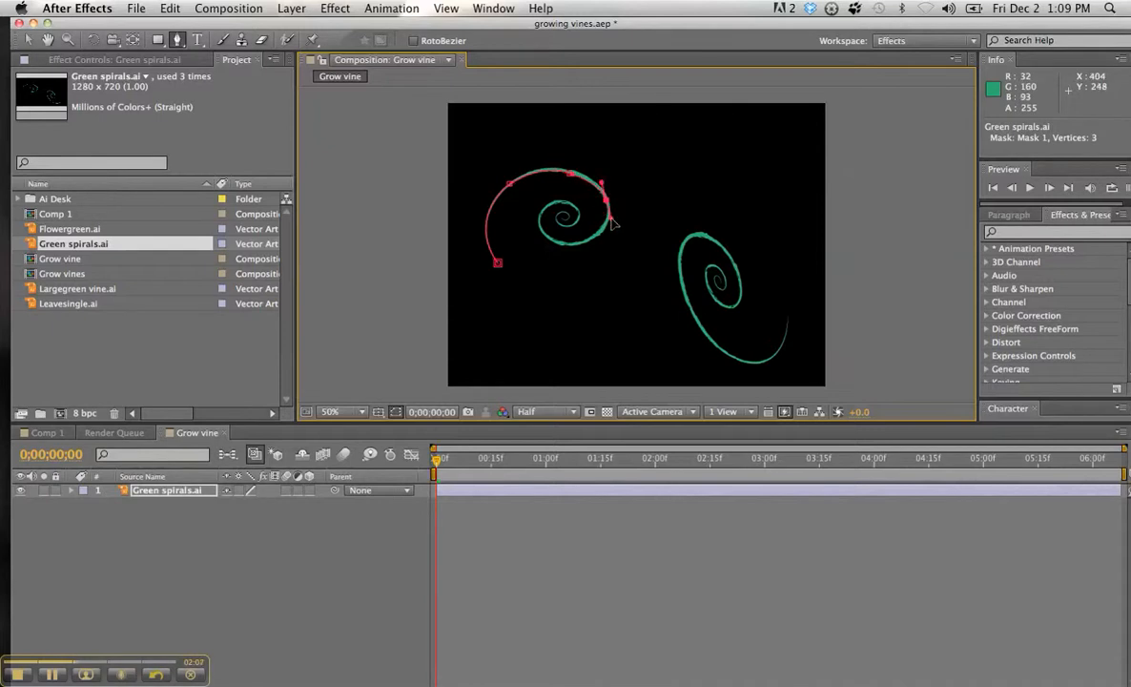
{"action": "left_click", "coordinate": [608, 209]}
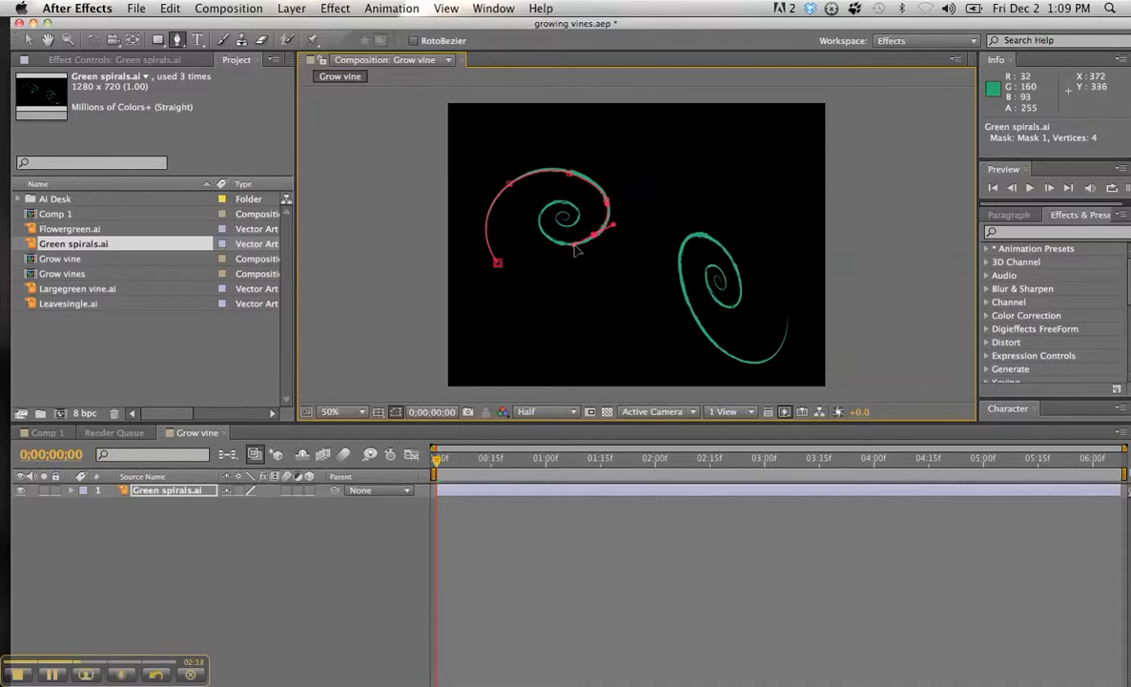
{"action": "left_click", "coordinate": [572, 248]}
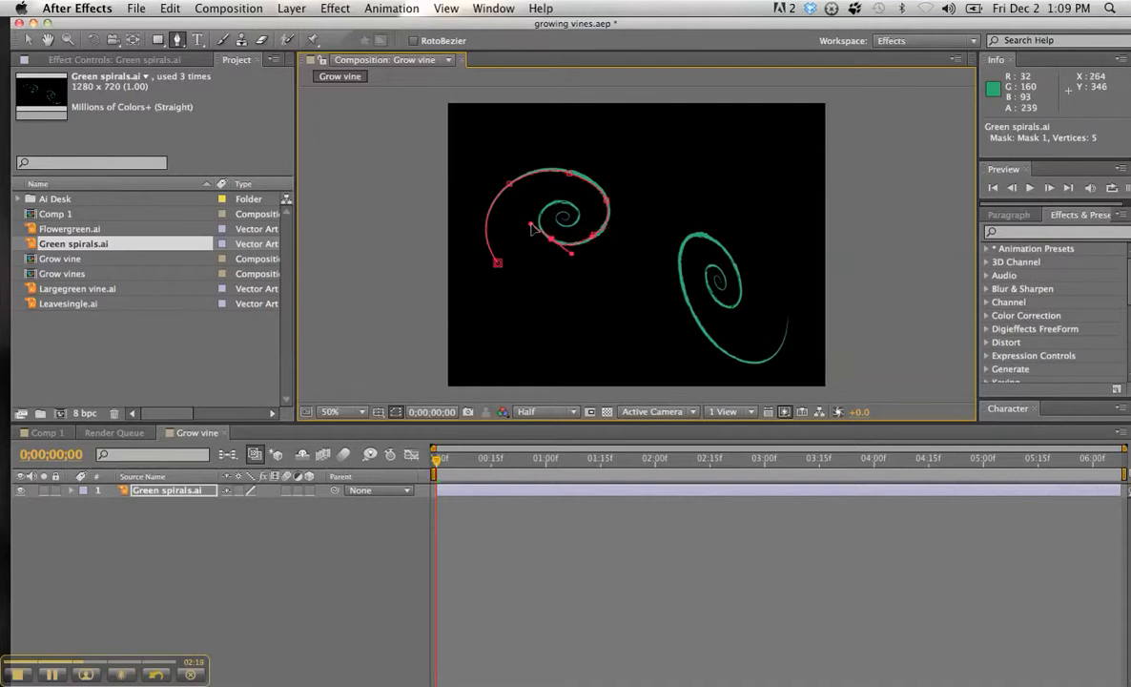
- Add further mask points on the spiral's inner curve, reaching eight points near the centre
{"action": "left_click", "coordinate": [544, 233]}
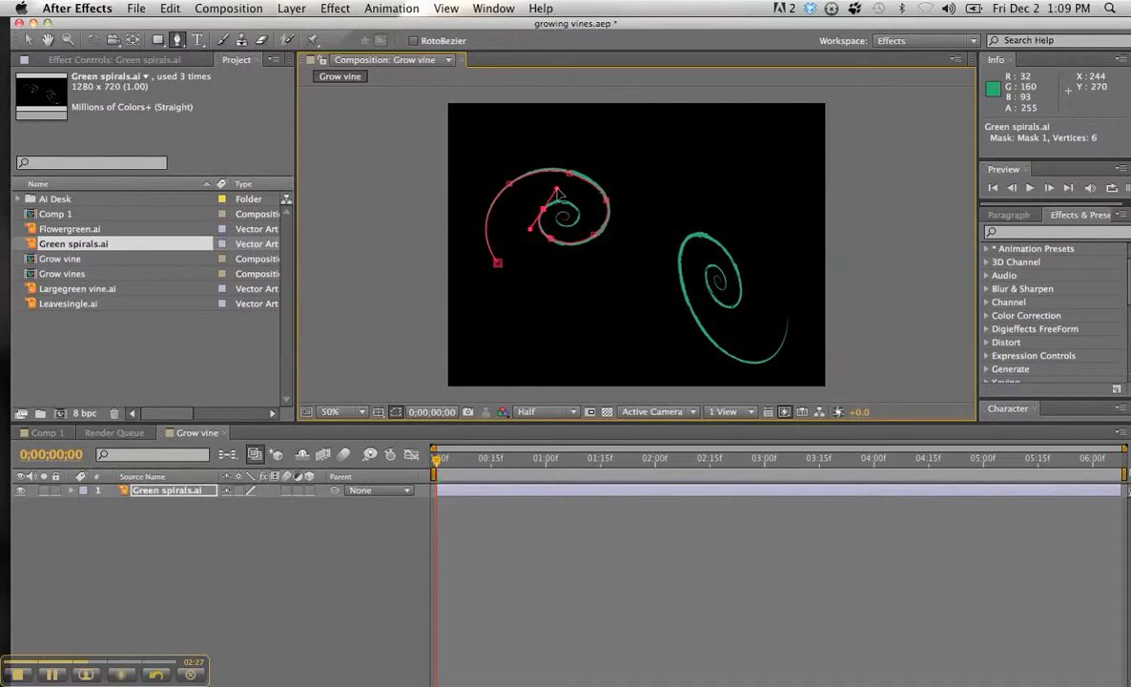
{"action": "left_click", "coordinate": [549, 201]}
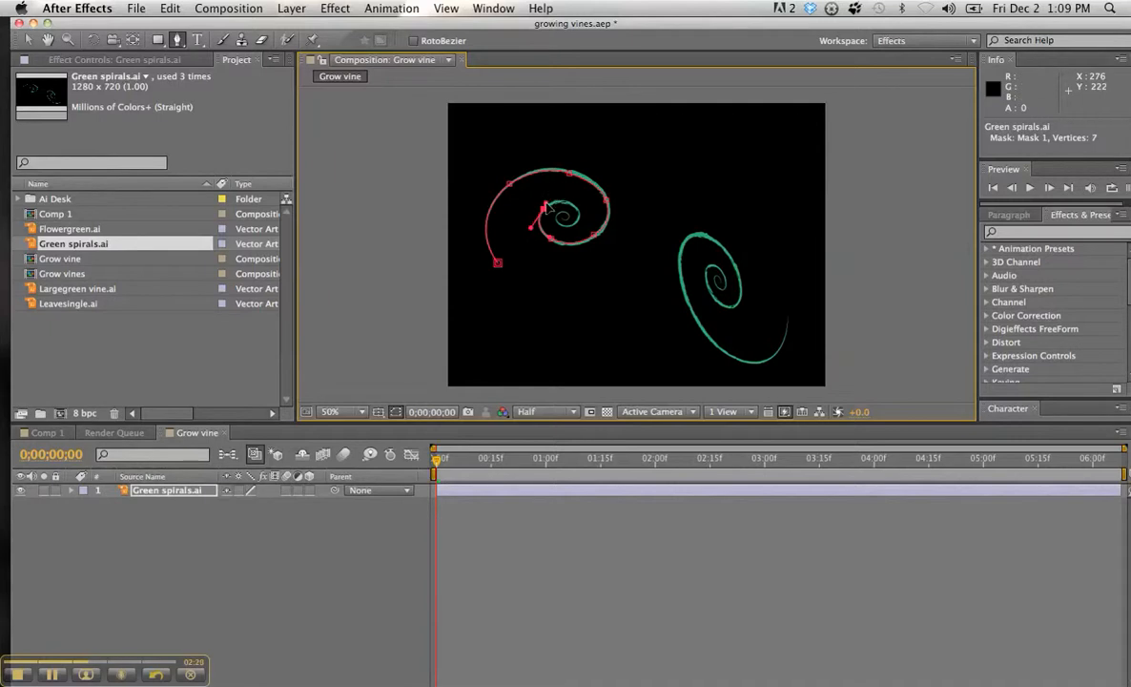
{"action": "mouse_move", "coordinate": [576, 218]}
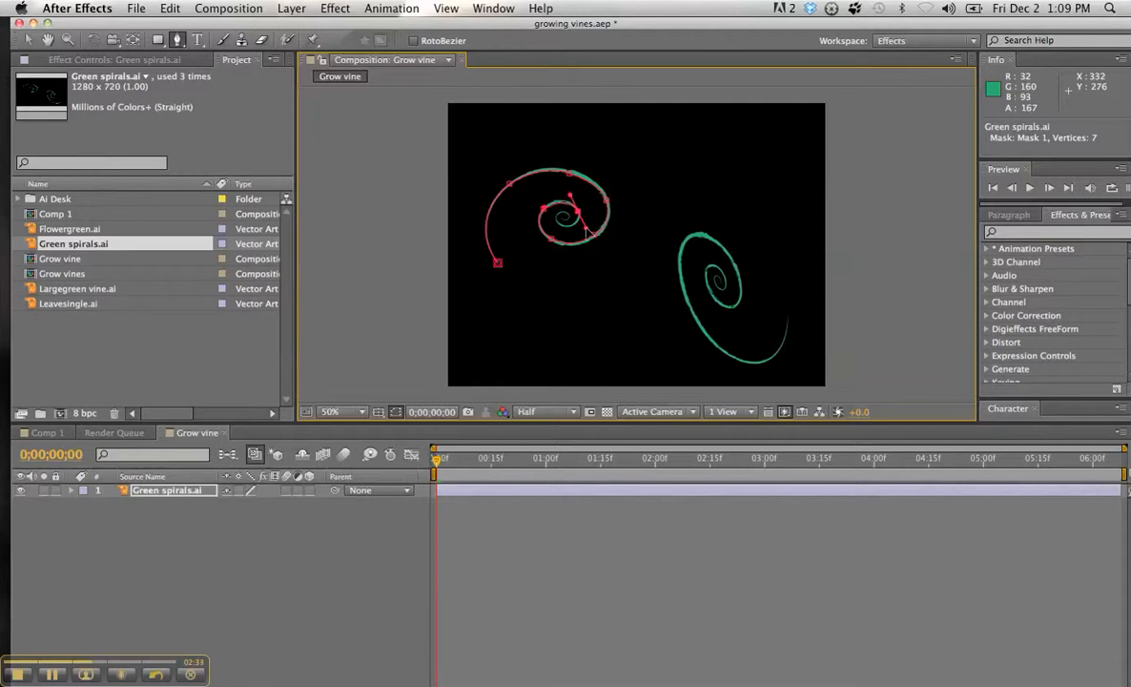
{"action": "left_click", "coordinate": [588, 237]}
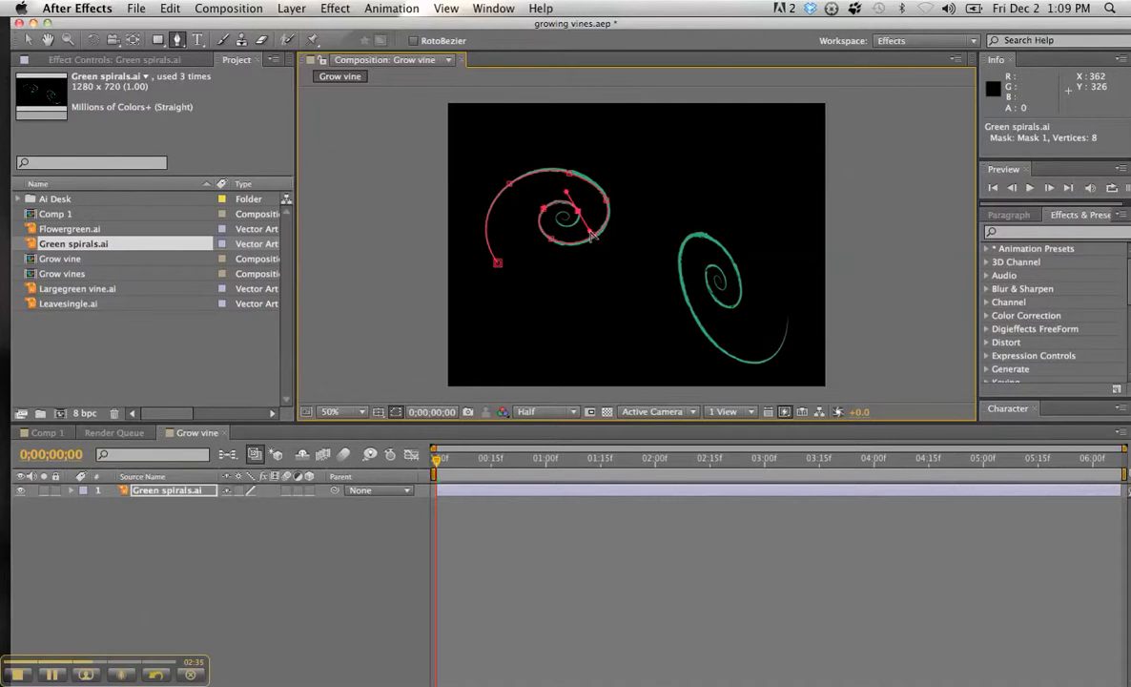
{"action": "mouse_move", "coordinate": [587, 227]}
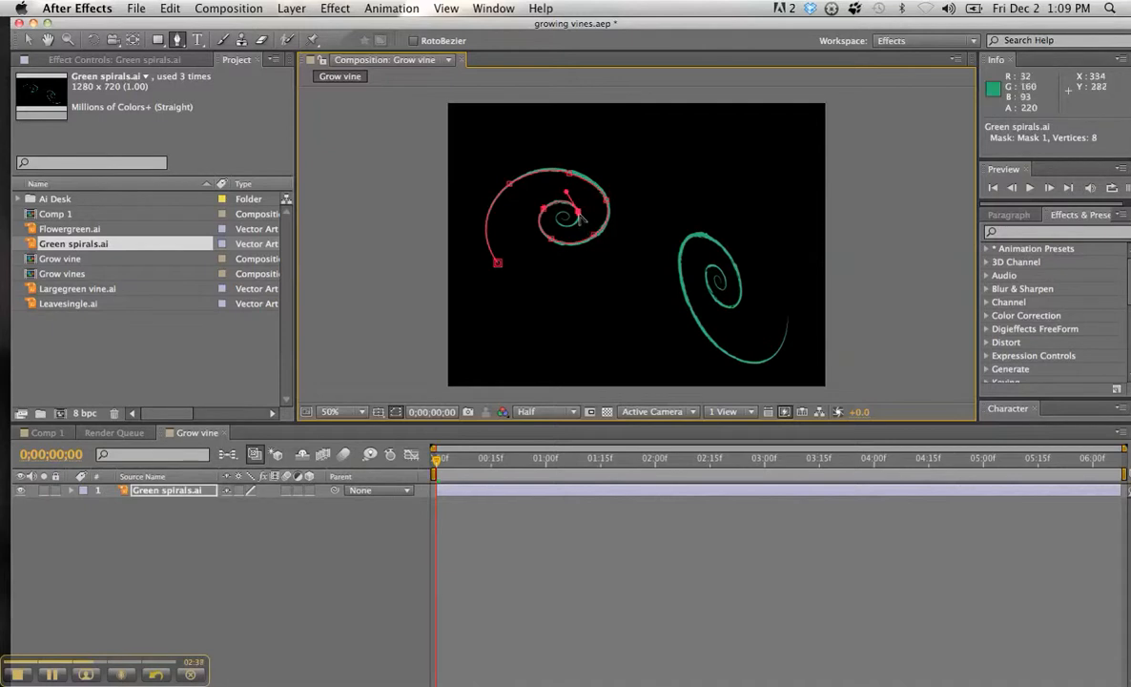
{"action": "left_click", "coordinate": [330, 412]}
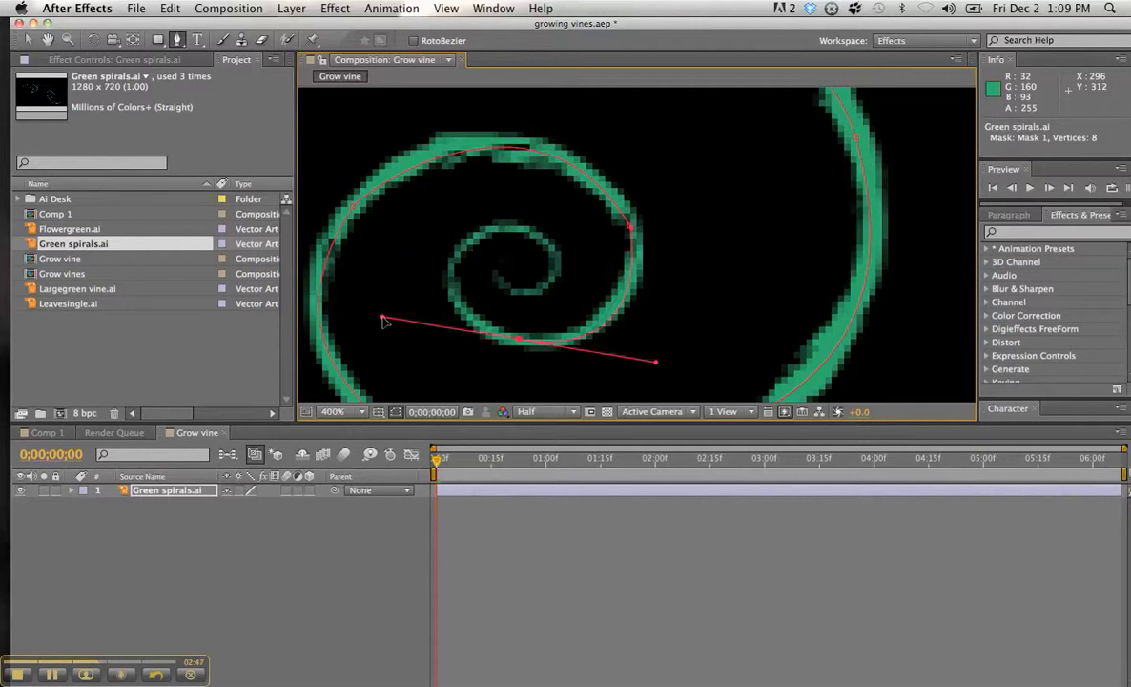
- Add curved Bezier vertices along the left spiral's inner turns, ending Mask 1 at its centre with twelve points
{"action": "left_click", "coordinate": [515, 342]}
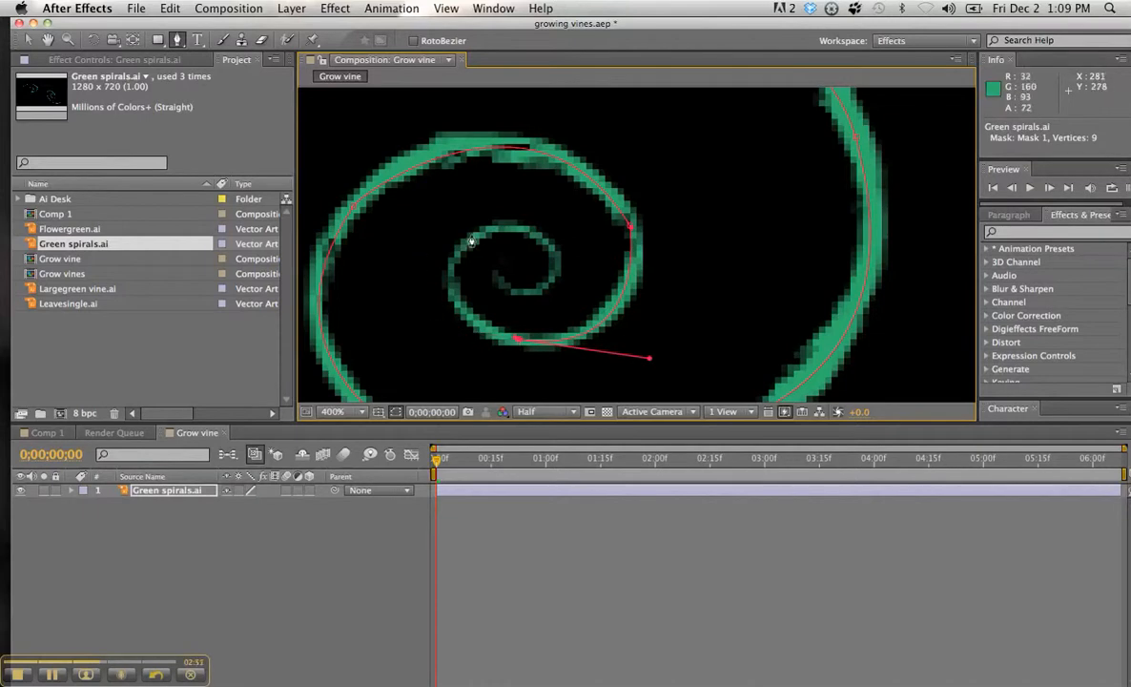
{"action": "left_click_drag", "start_coordinate": [470, 240], "coordinate": [538, 176]}
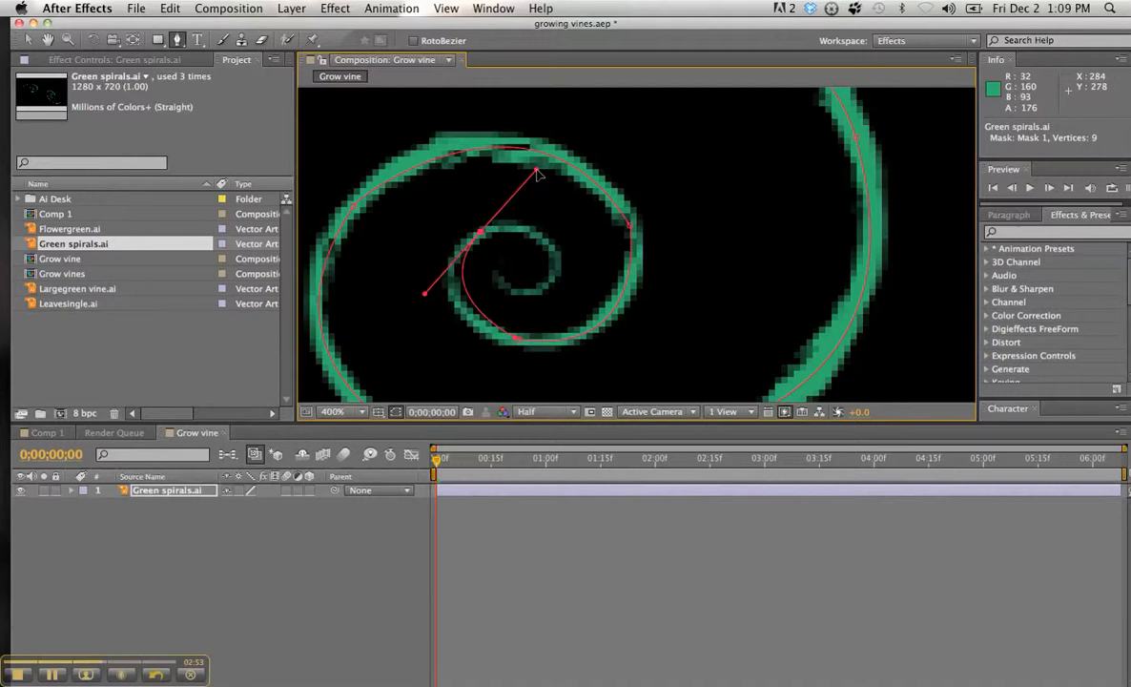
{"action": "left_click", "coordinate": [565, 149]}
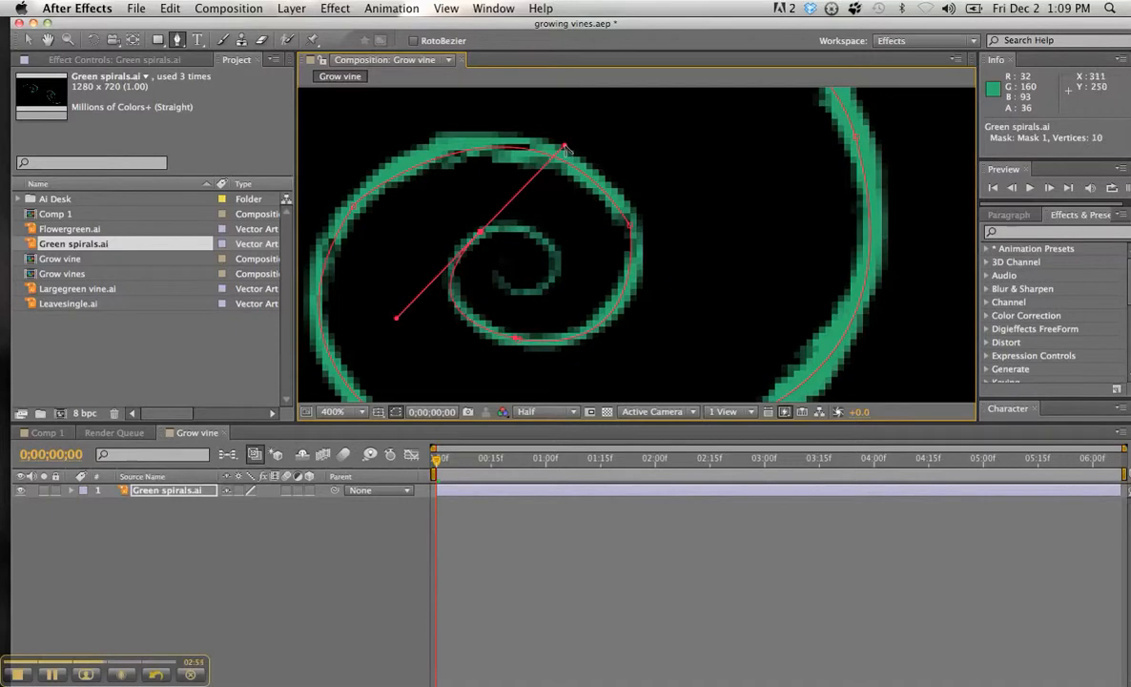
{"action": "left_click_drag", "start_coordinate": [565, 151], "coordinate": [482, 233]}
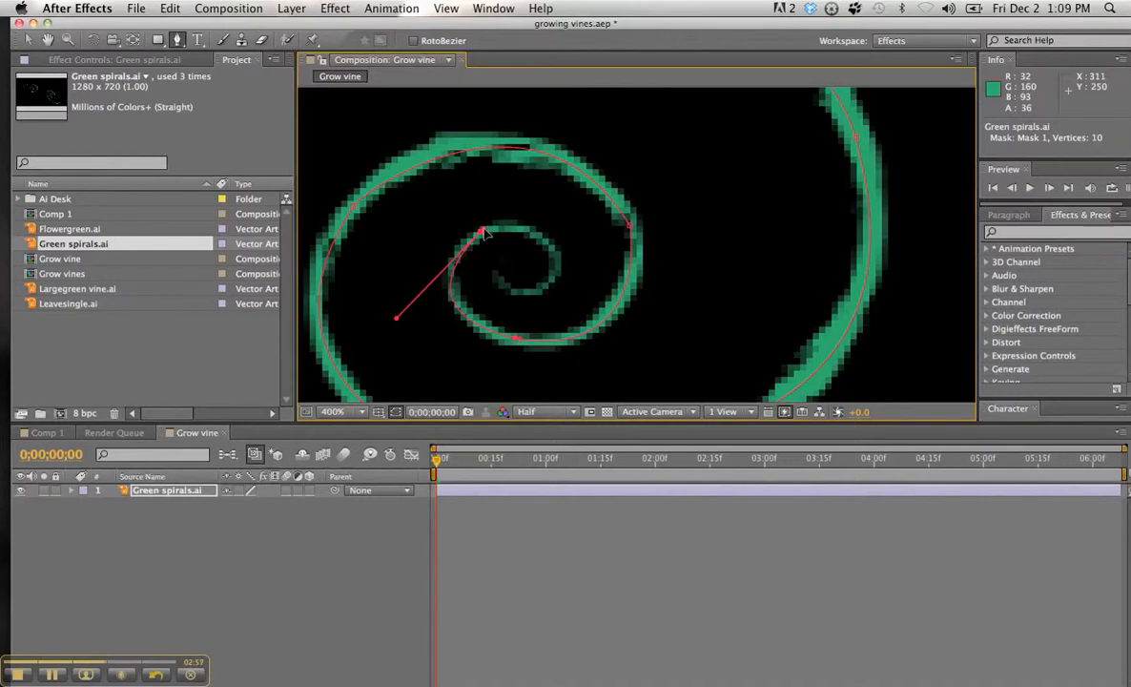
{"action": "mouse_move", "coordinate": [546, 288]}
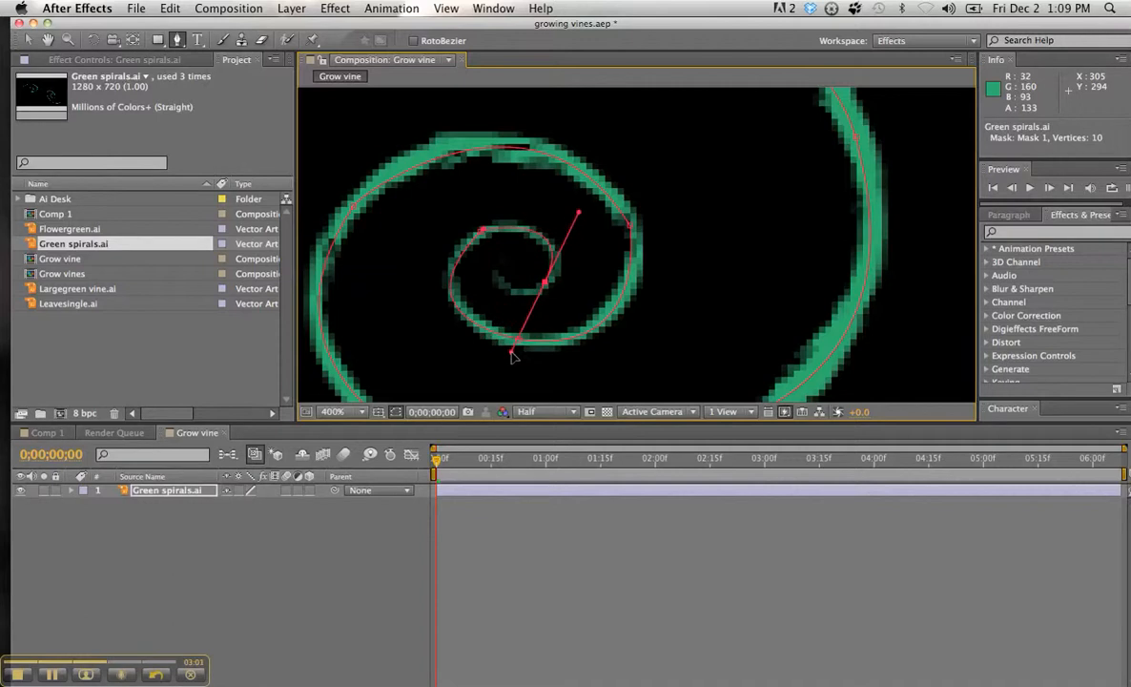
{"action": "left_click", "coordinate": [511, 284]}
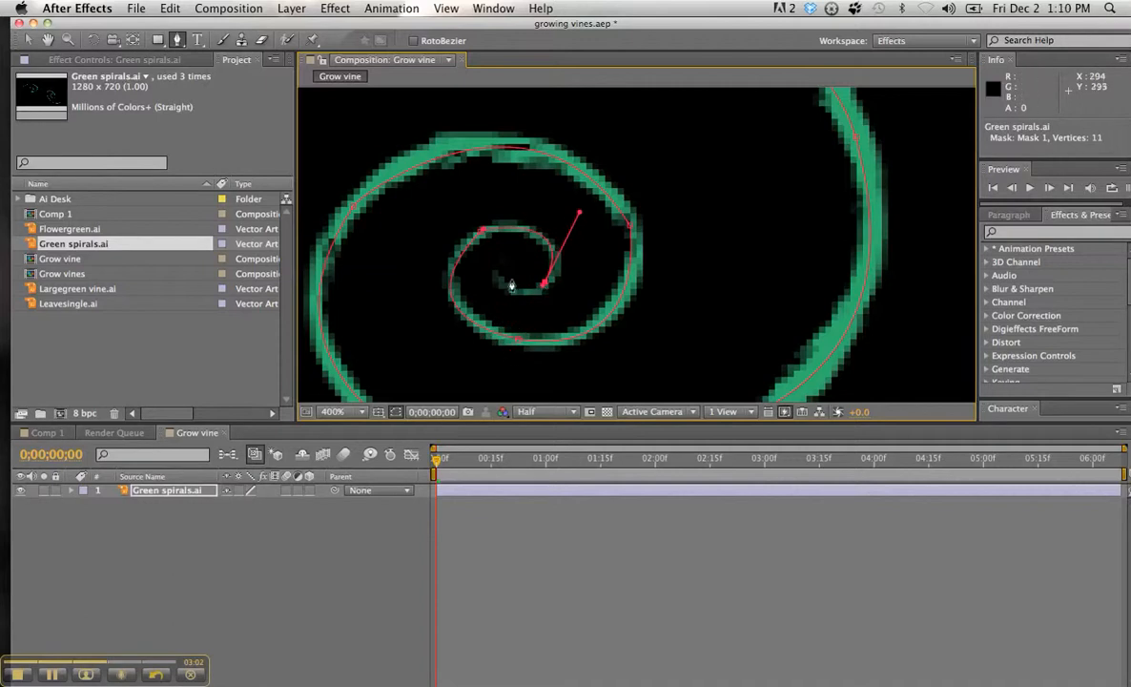
{"action": "left_click", "coordinate": [492, 272]}
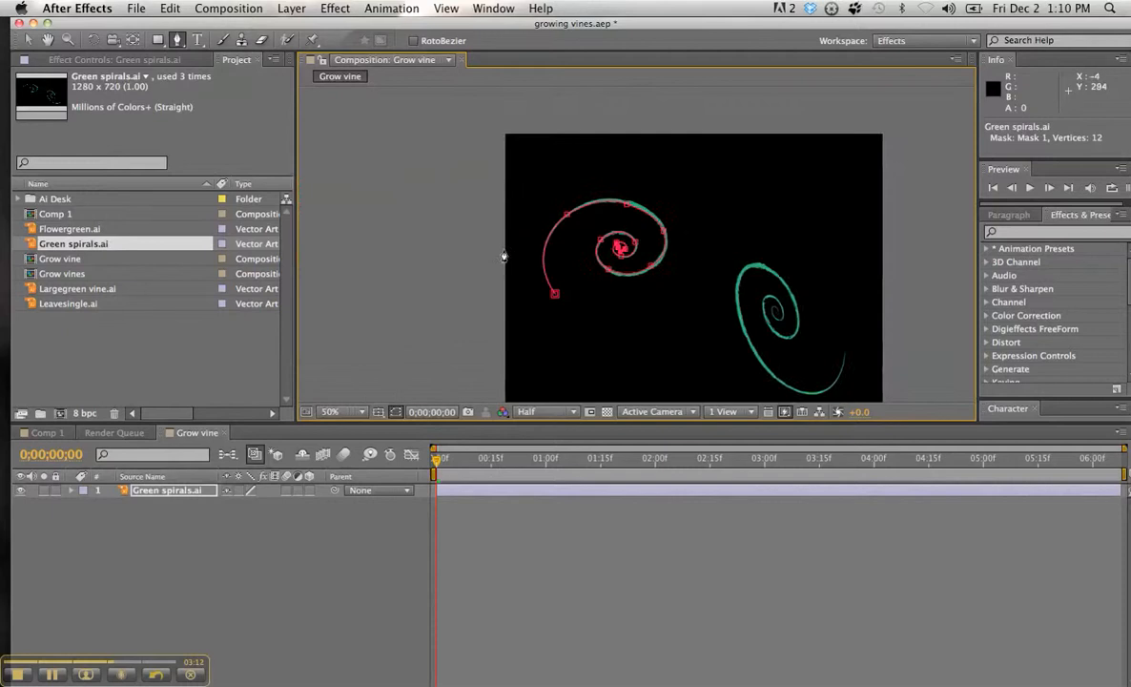
{"action": "mouse_move", "coordinate": [772, 320]}
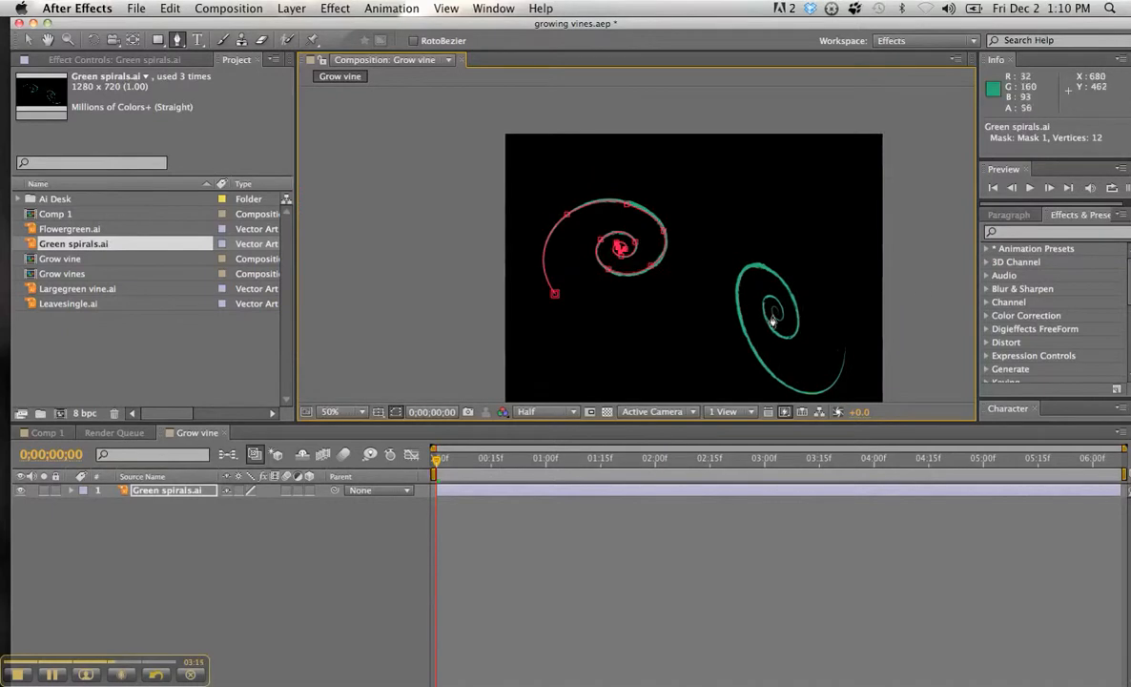
{"action": "mouse_move", "coordinate": [777, 318]}
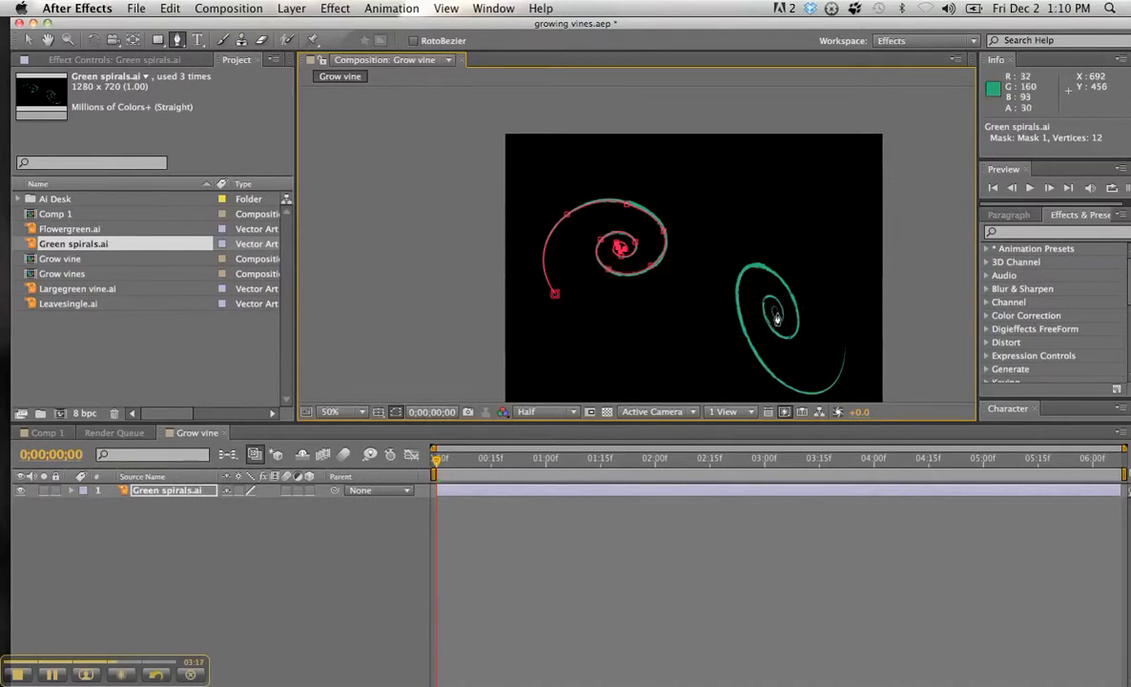
- Try starting a path at the right spiral's tail, undo the stray vertices and deselect Mask 1
{"action": "left_click", "coordinate": [844, 351]}
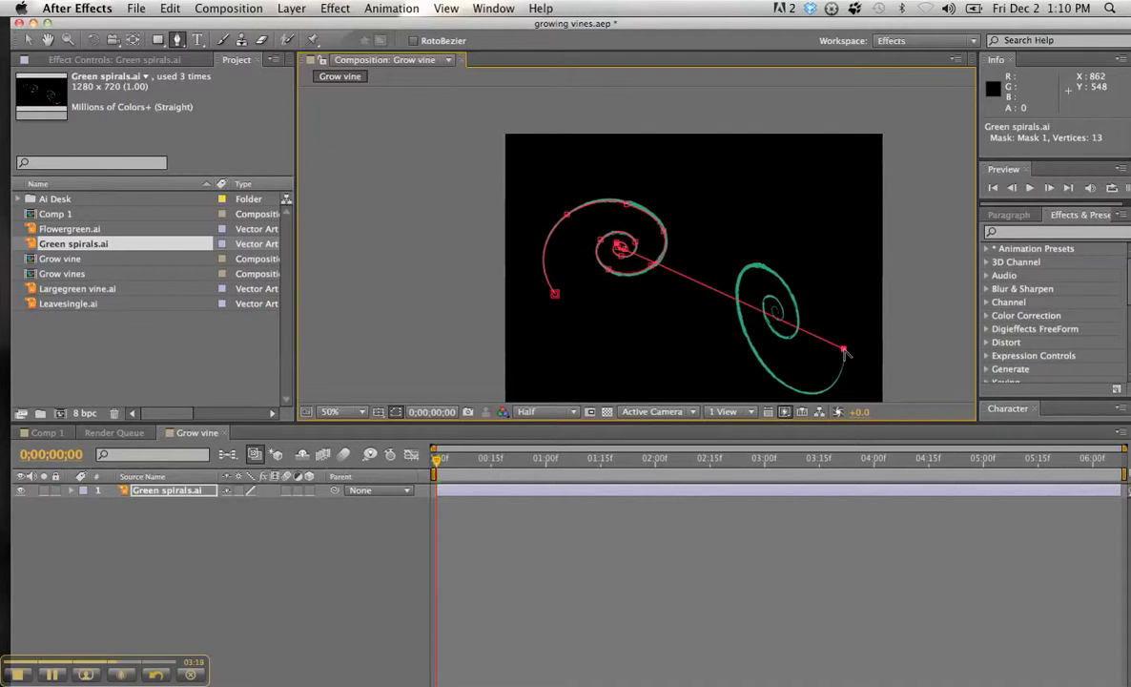
{"action": "left_click", "coordinate": [843, 353]}
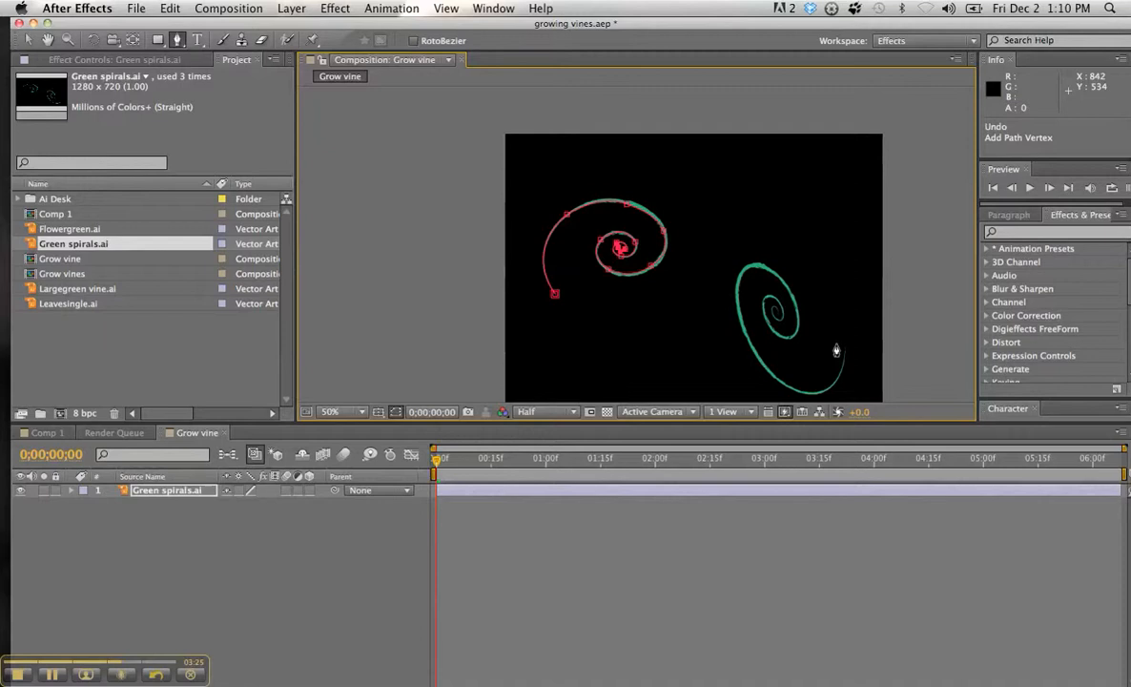
{"action": "left_click", "coordinate": [30, 40]}
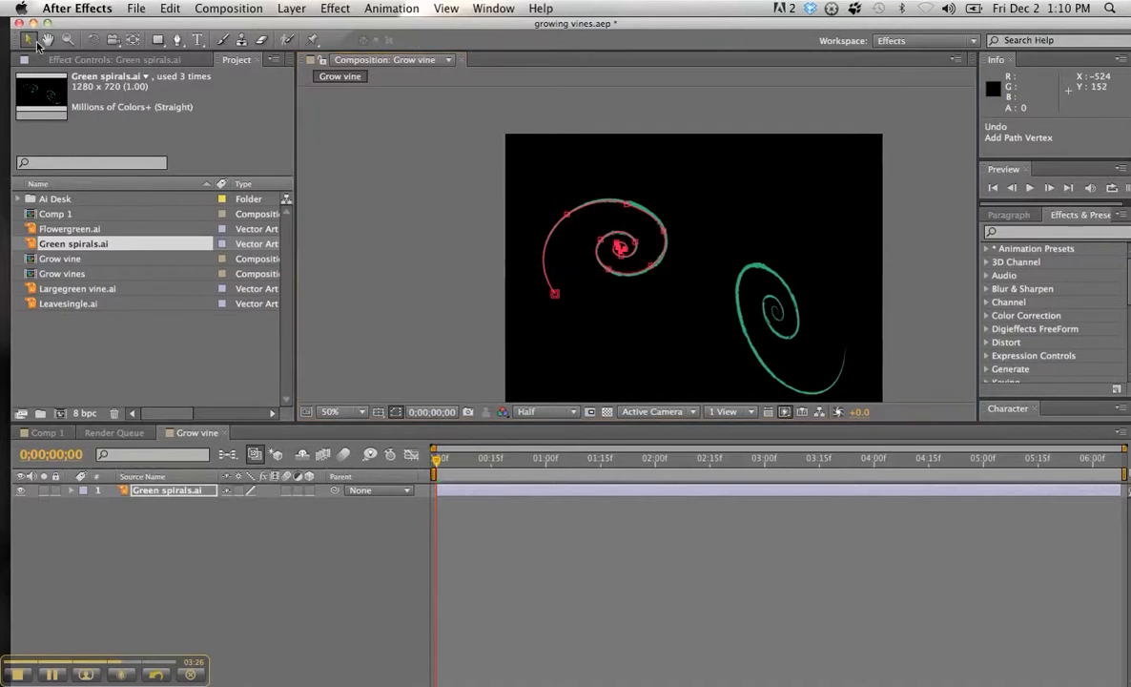
{"action": "left_click", "coordinate": [332, 412]}
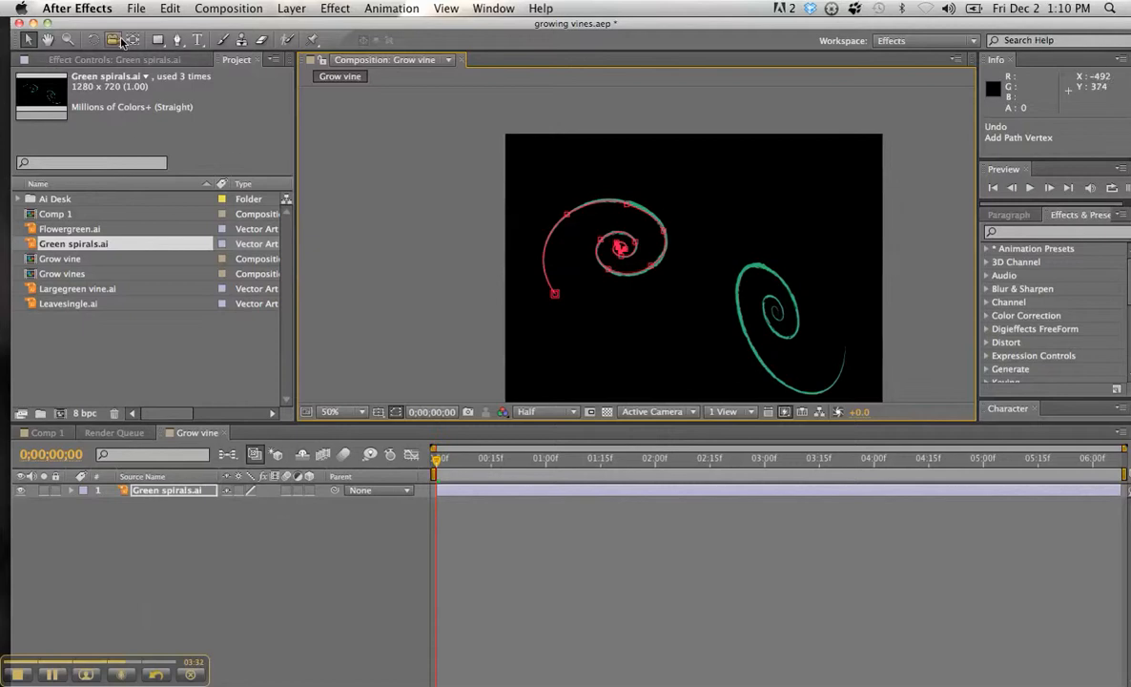
{"action": "left_click", "coordinate": [134, 40]}
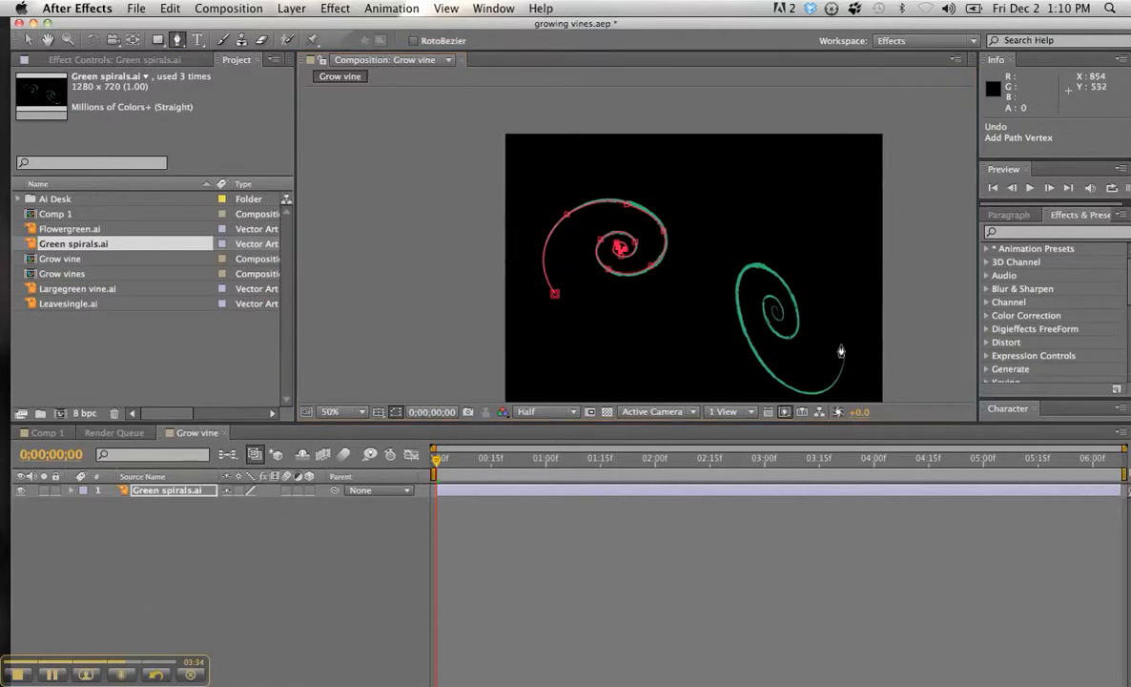
{"action": "left_click", "coordinate": [843, 353]}
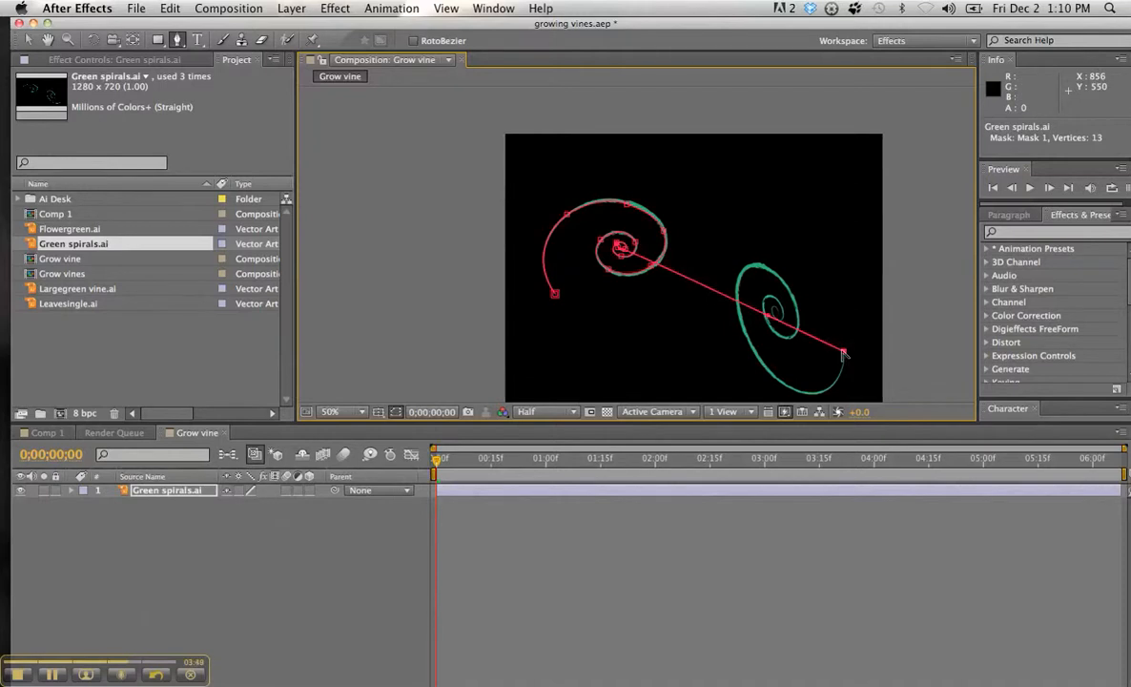
{"action": "left_click", "coordinate": [843, 353]}
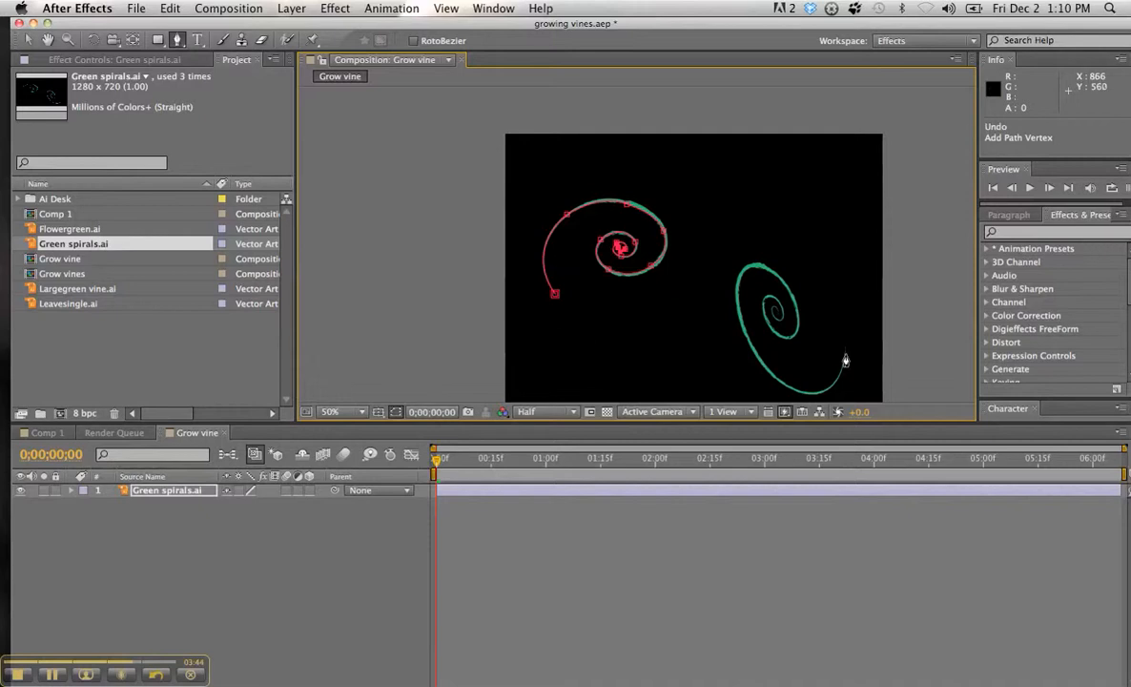
{"action": "mouse_move", "coordinate": [666, 328]}
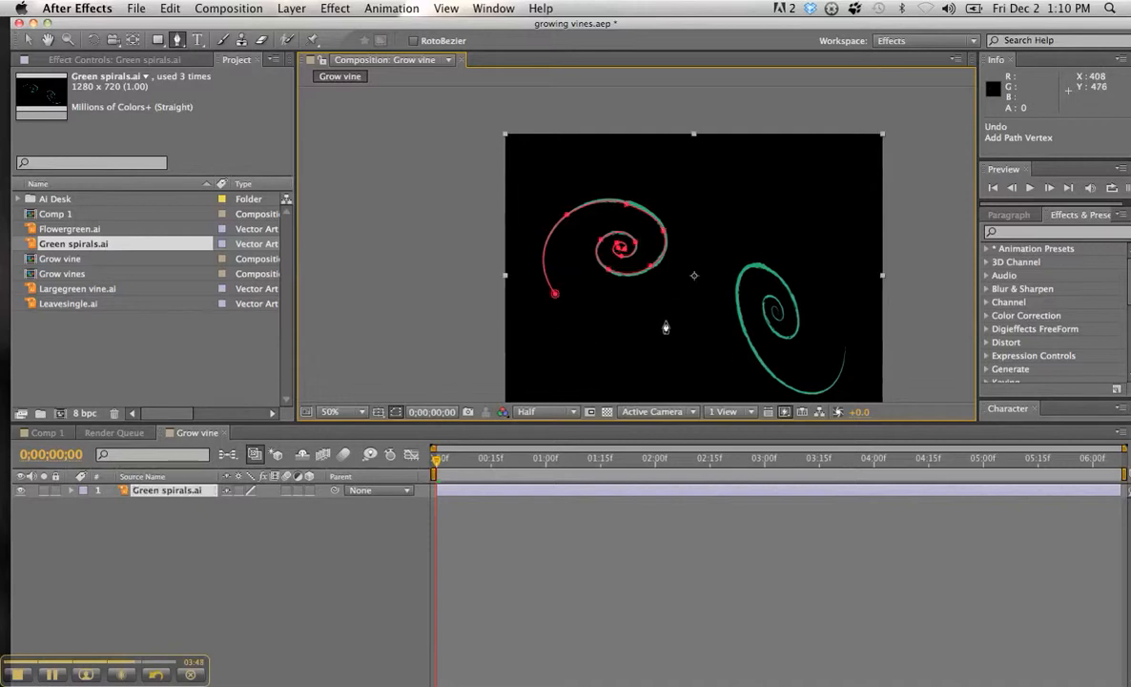
- Begin Mask 2 at the right spiral's tail and add points along its lower outer curve
{"action": "left_click", "coordinate": [843, 349]}
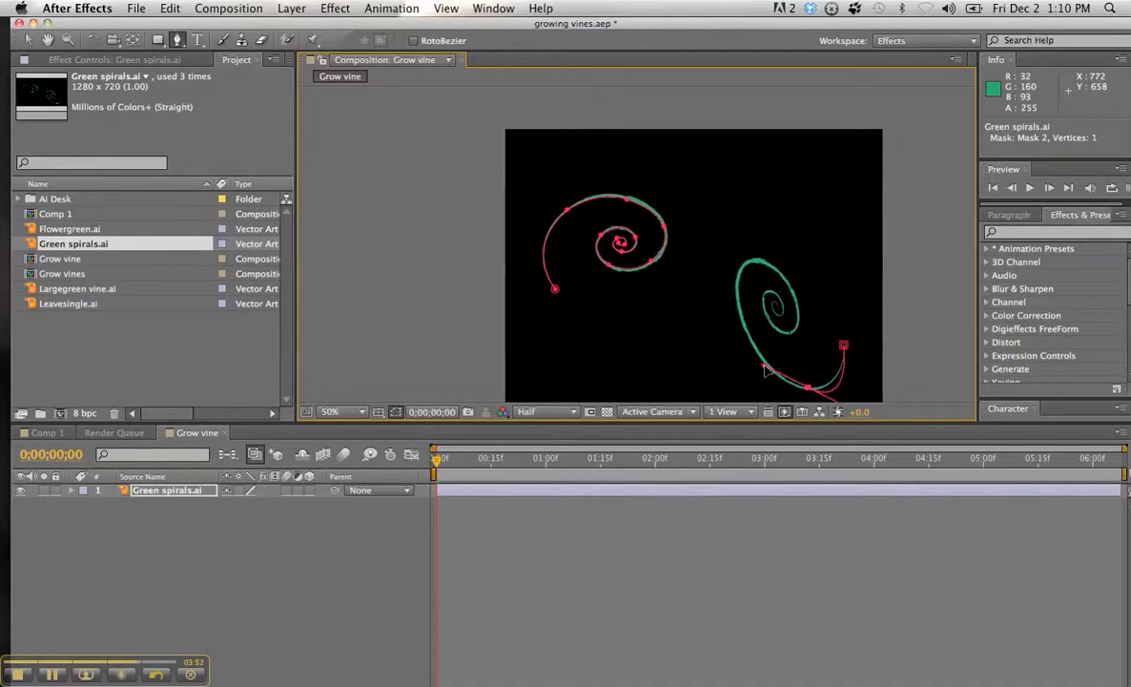
{"action": "left_click", "coordinate": [767, 372]}
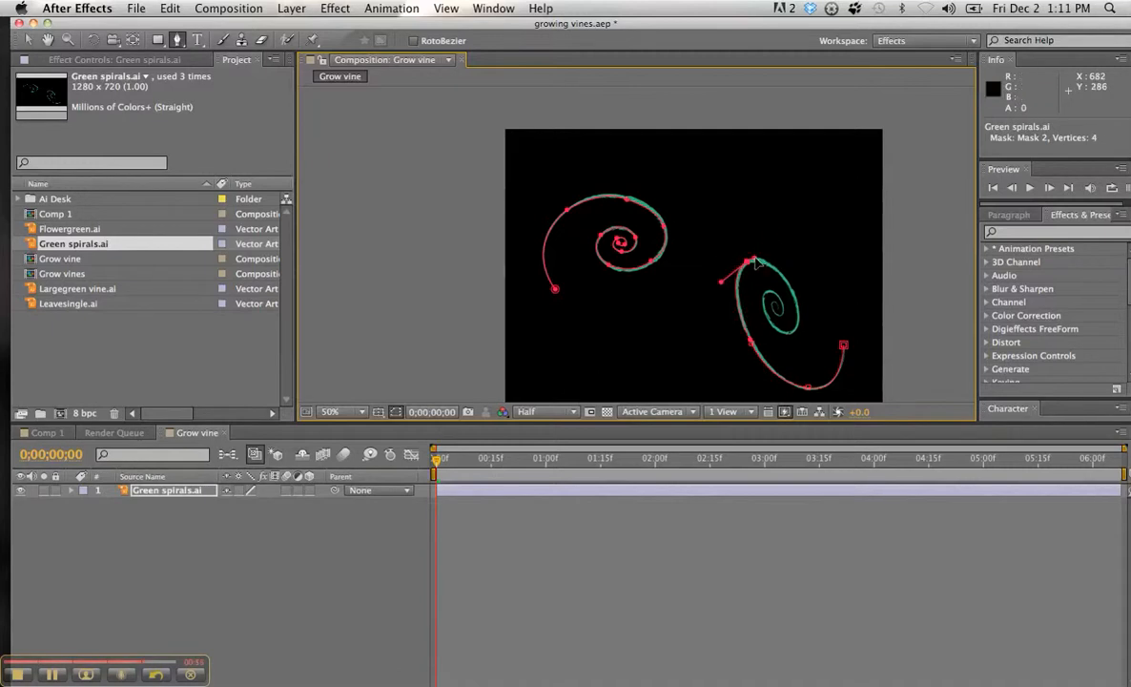
{"action": "mouse_move", "coordinate": [794, 328]}
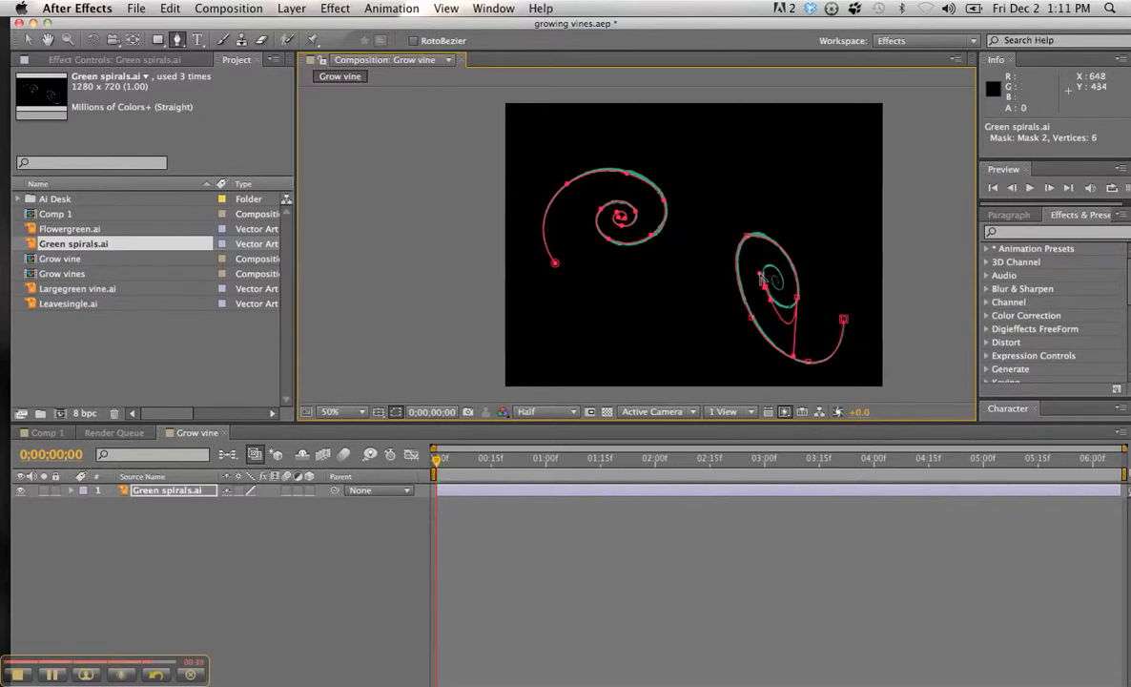
{"action": "left_click", "coordinate": [798, 362]}
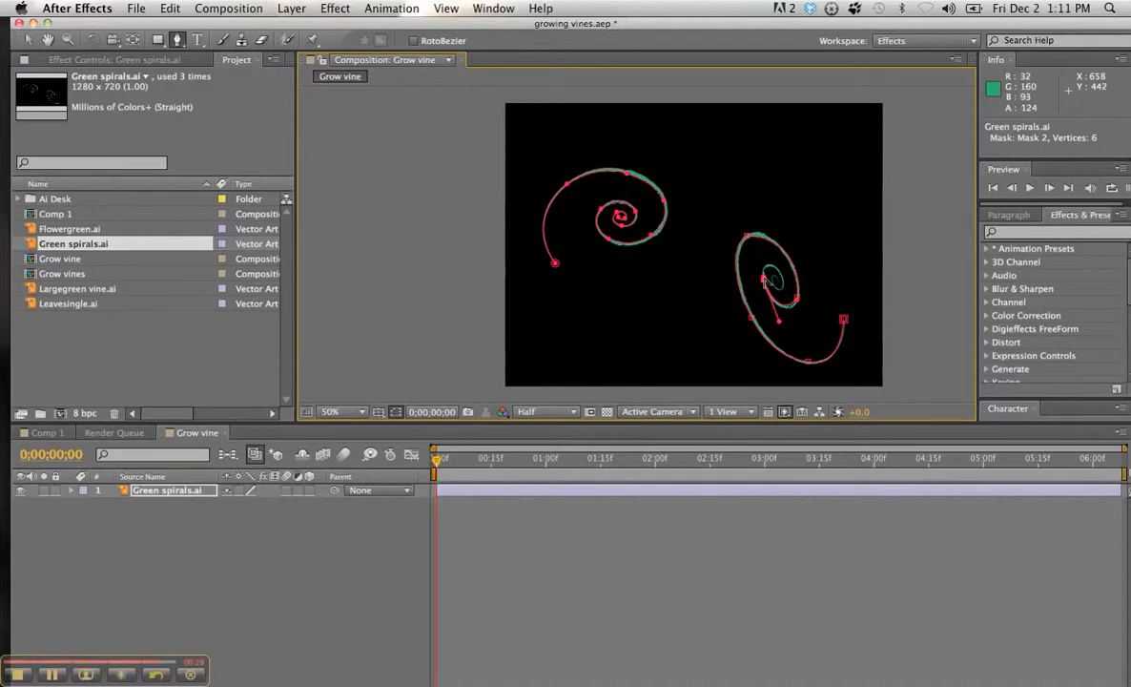
- Add vertices through the right spiral's inner turns, finishing Mask 2 at its centre with nine points
{"action": "left_click", "coordinate": [341, 412]}
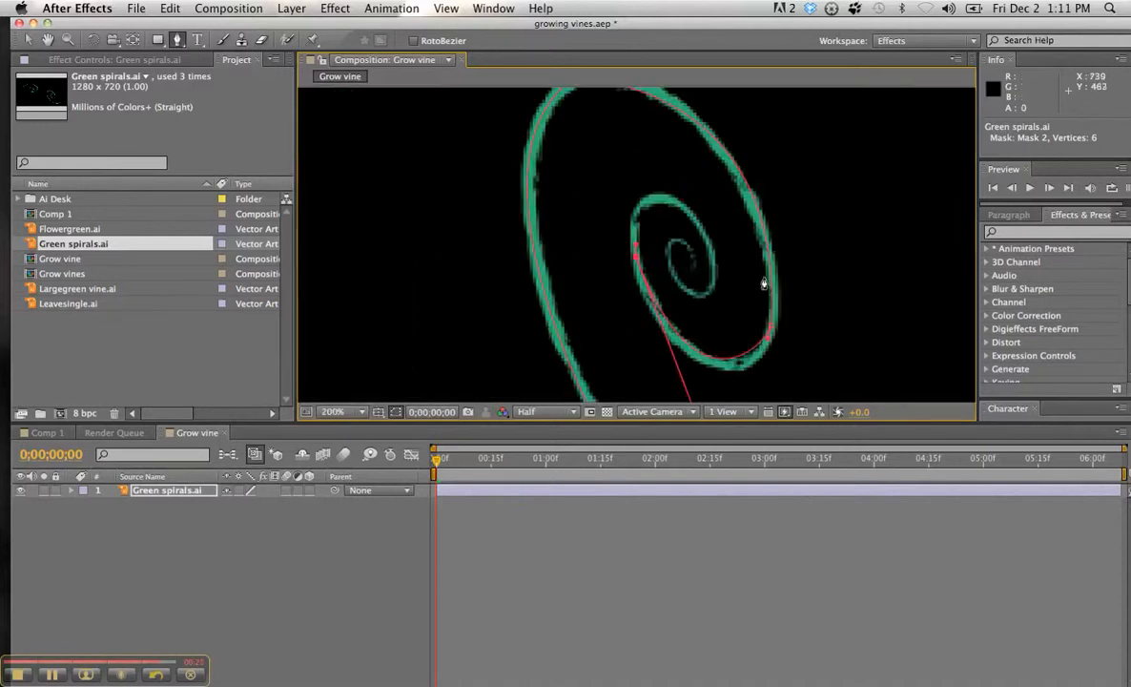
{"action": "mouse_move", "coordinate": [697, 233]}
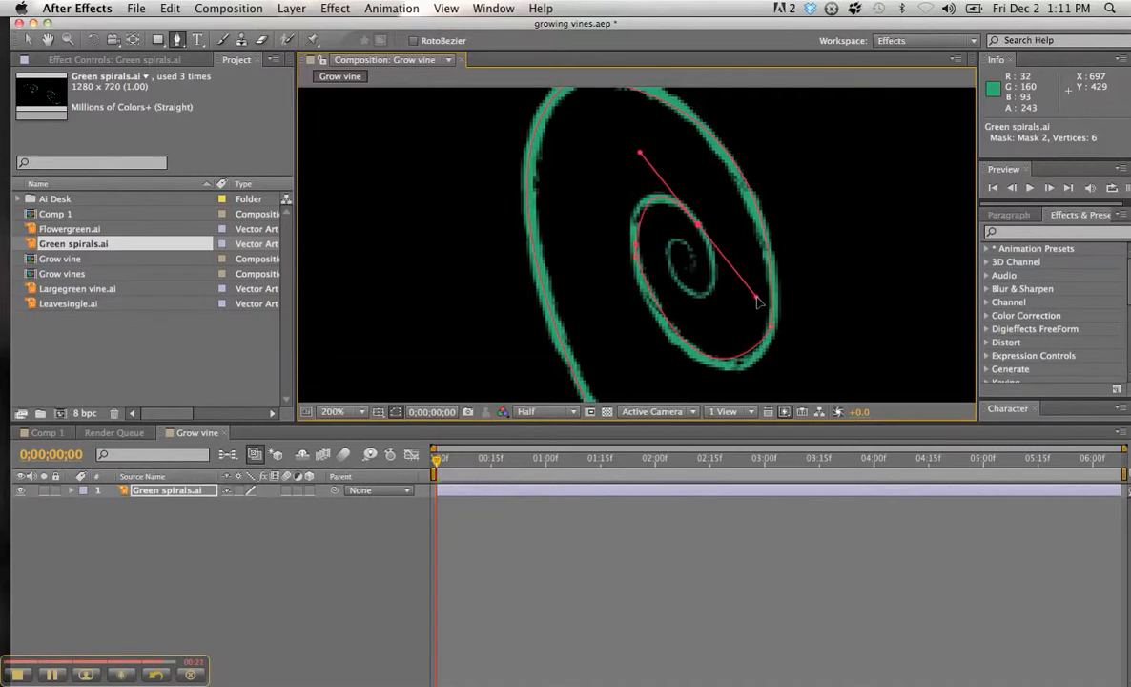
{"action": "left_click", "coordinate": [704, 269]}
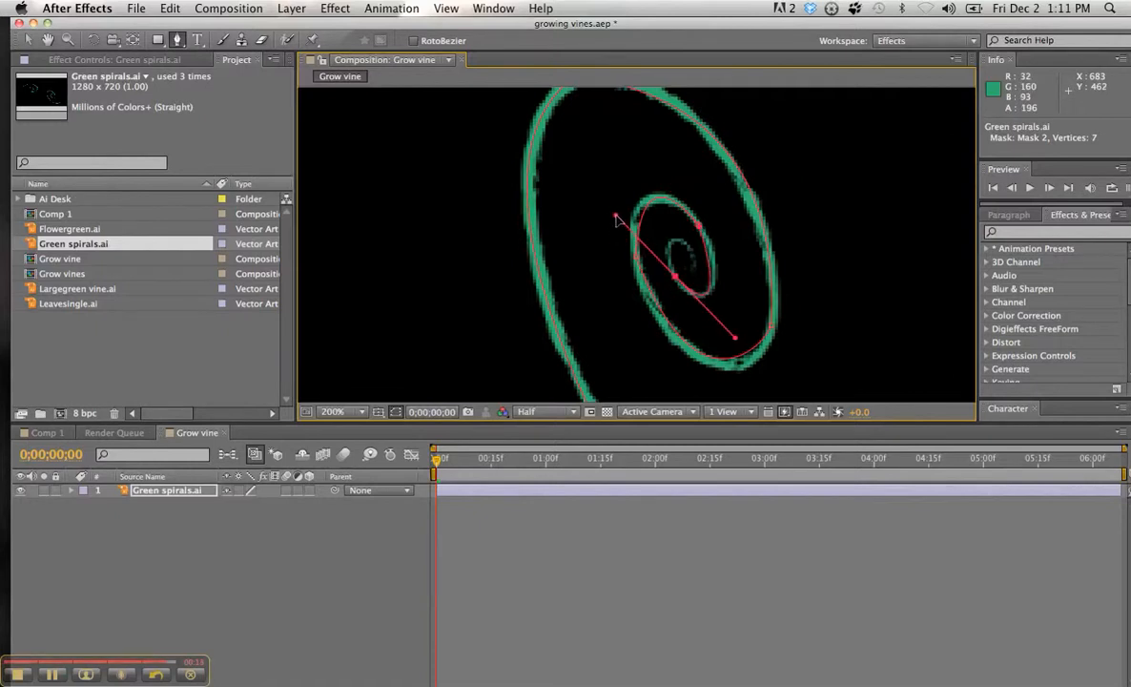
{"action": "left_click", "coordinate": [692, 248]}
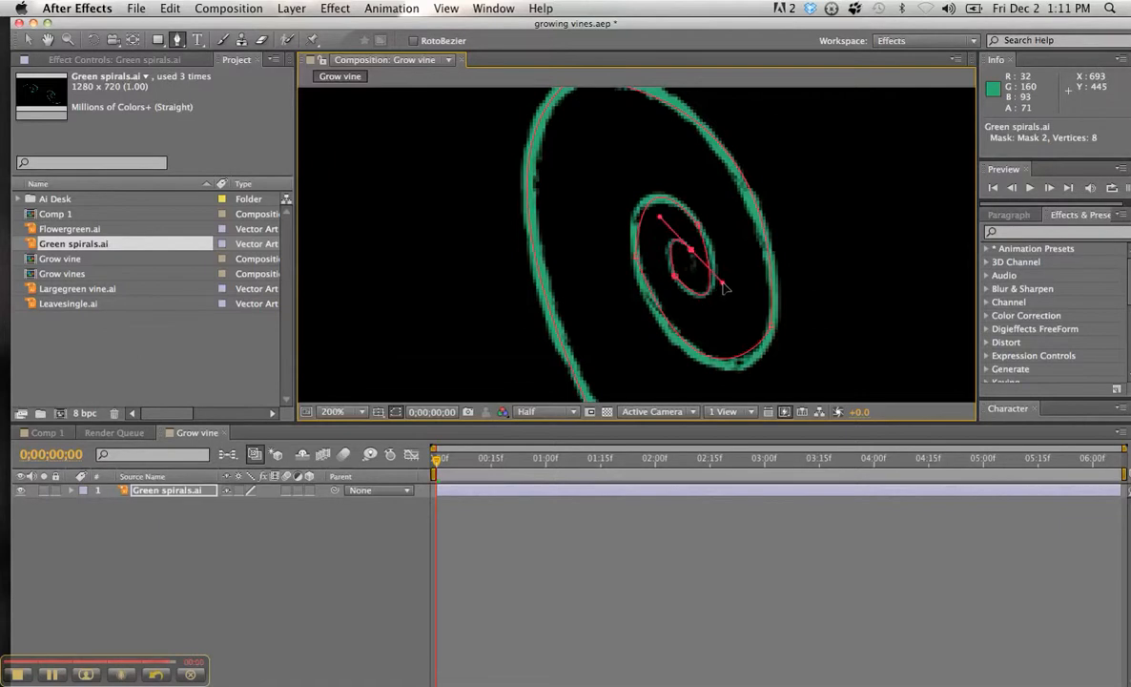
{"action": "left_click", "coordinate": [723, 290]}
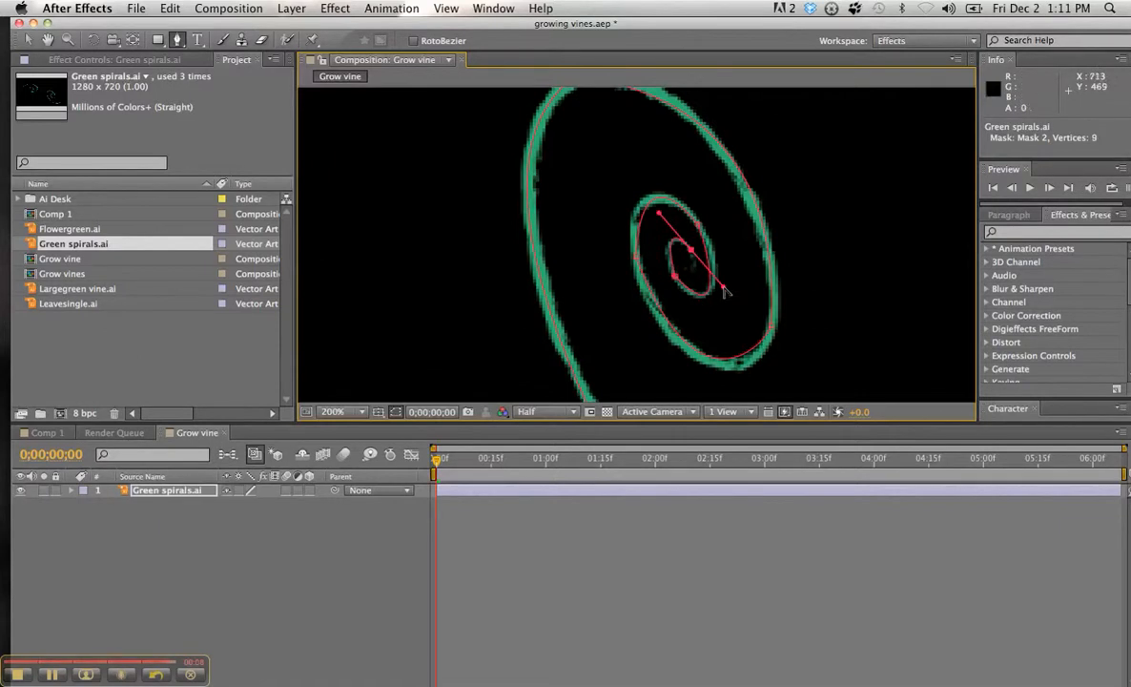
{"action": "mouse_move", "coordinate": [715, 360]}
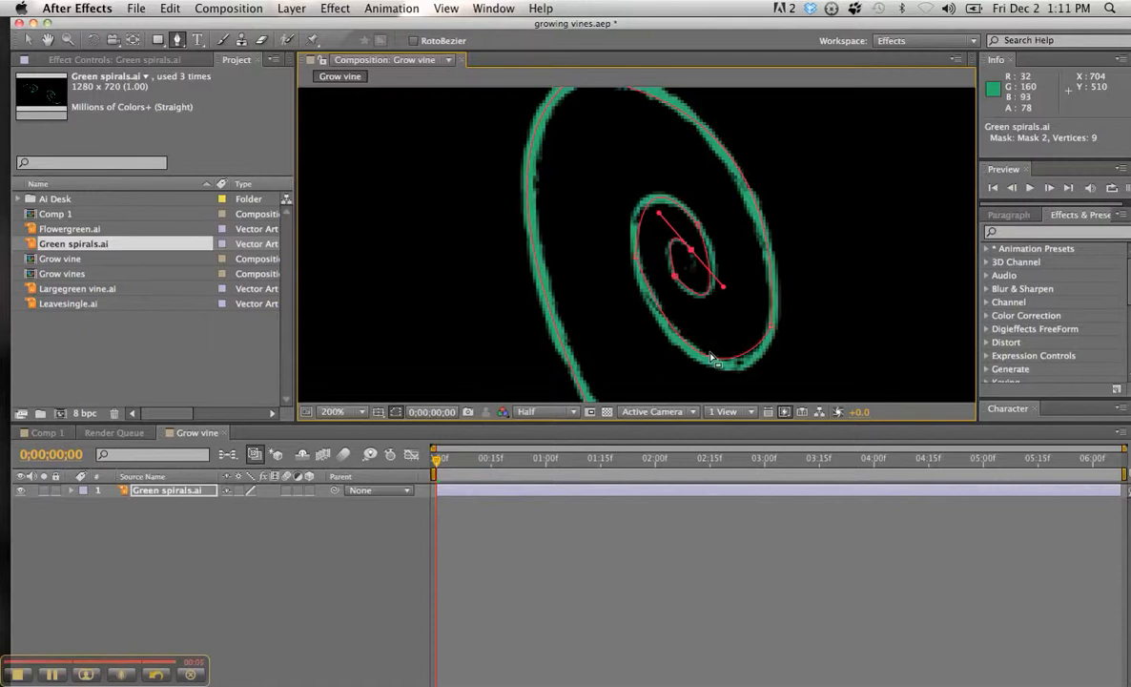
{"action": "left_click", "coordinate": [332, 412]}
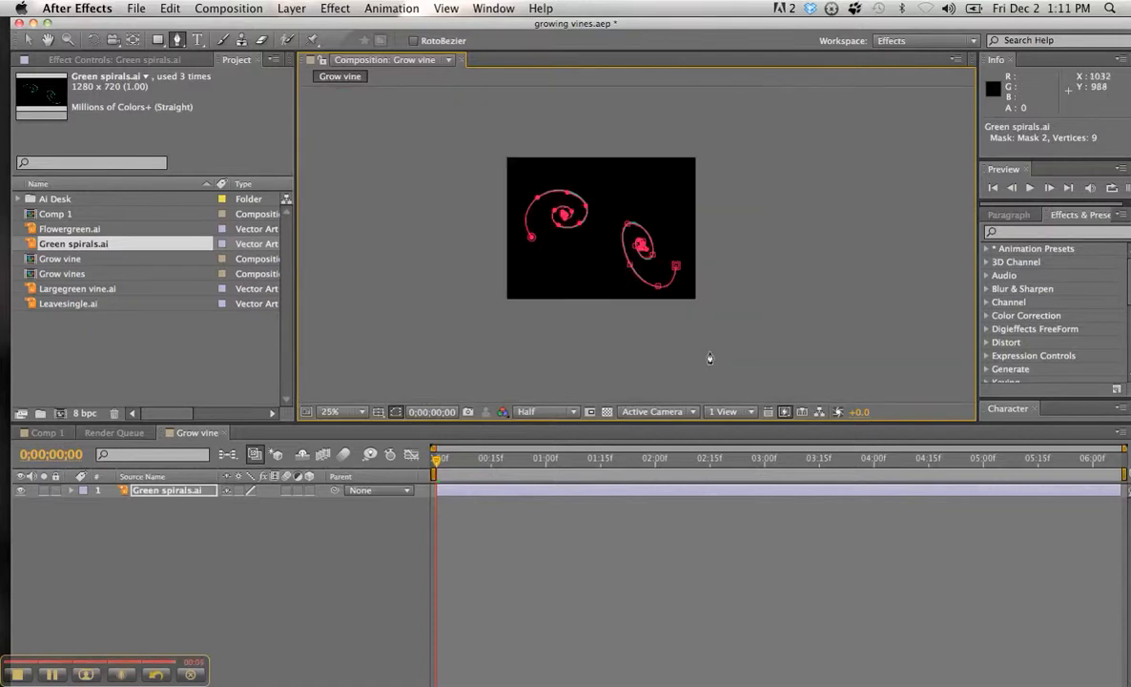